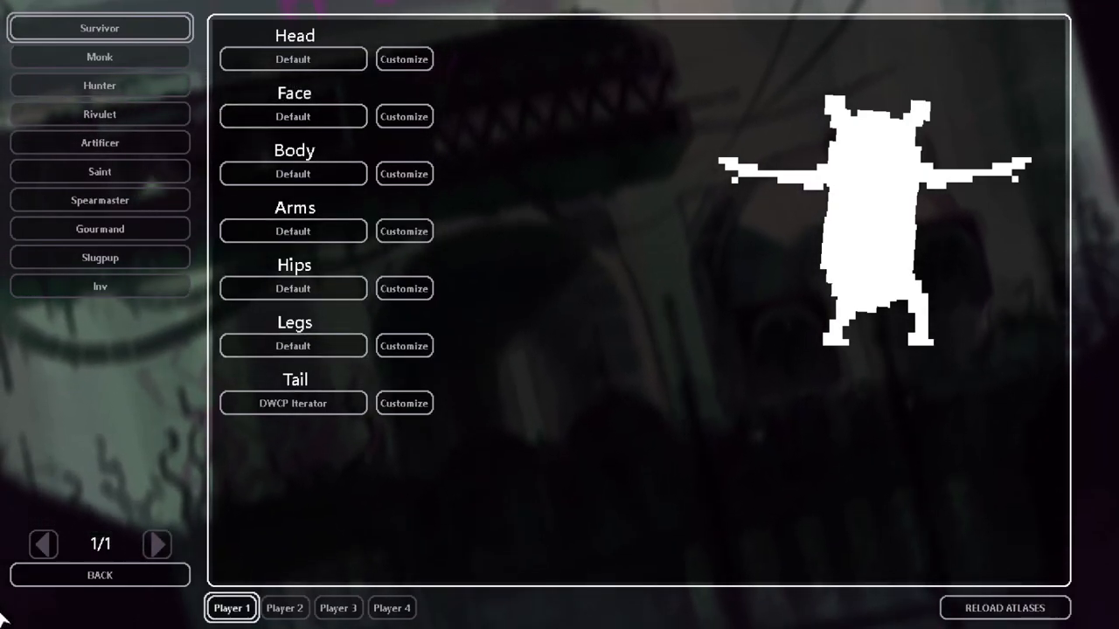
Step: Page through the head skins to page 6 and apply the Vivid White Prism head
{"action": "left_click", "coordinate": [403, 60]}
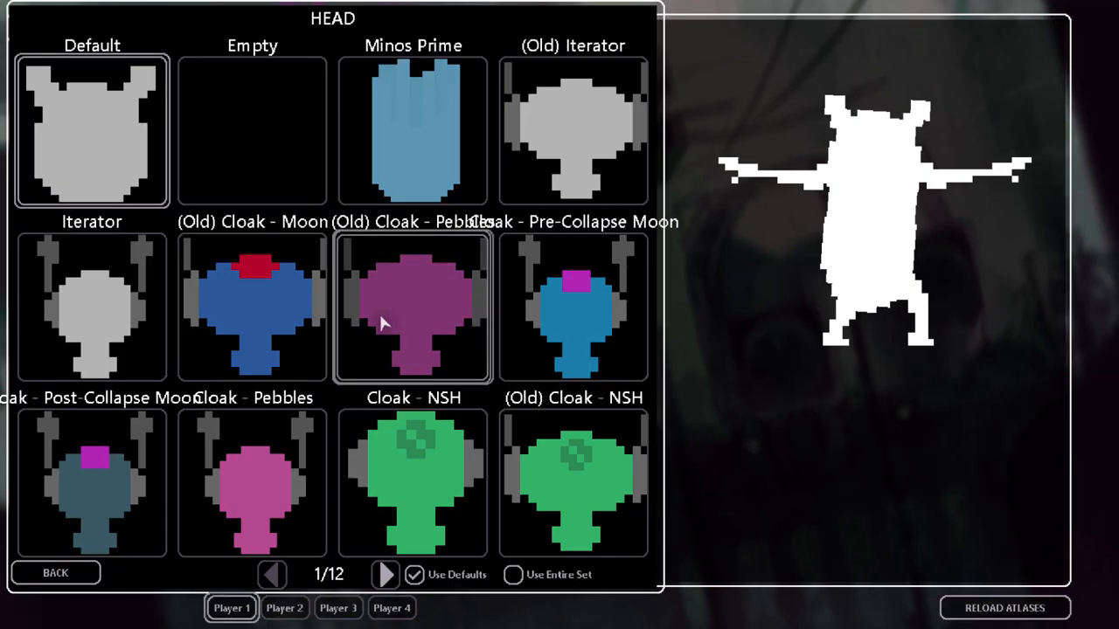
{"action": "left_click", "coordinate": [384, 573]}
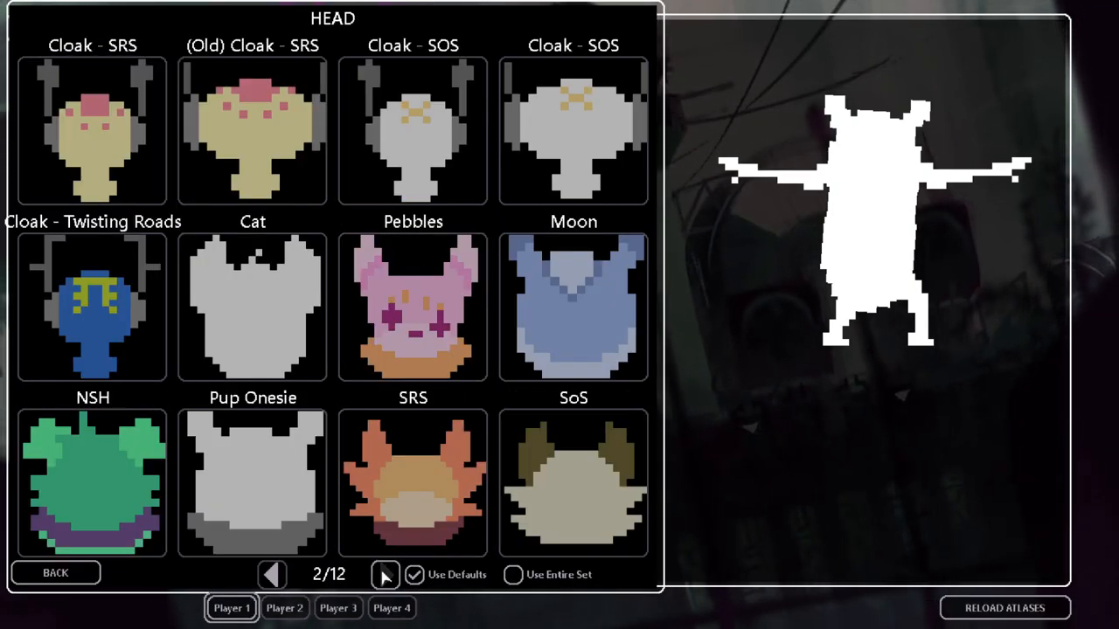
{"action": "left_click", "coordinate": [385, 573]}
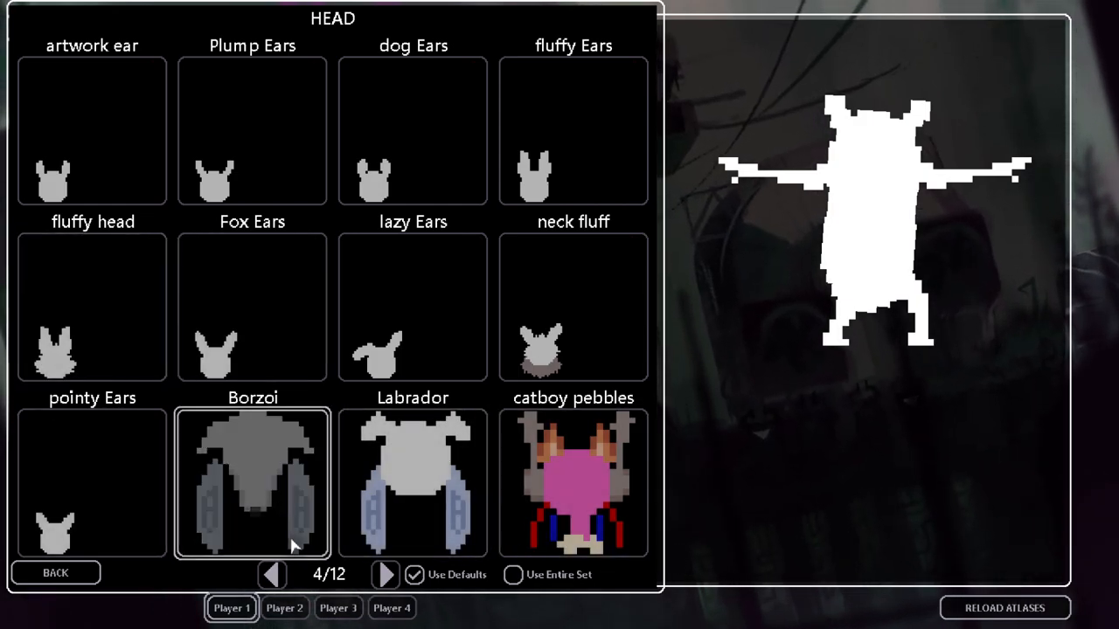
{"action": "left_click", "coordinate": [384, 573]}
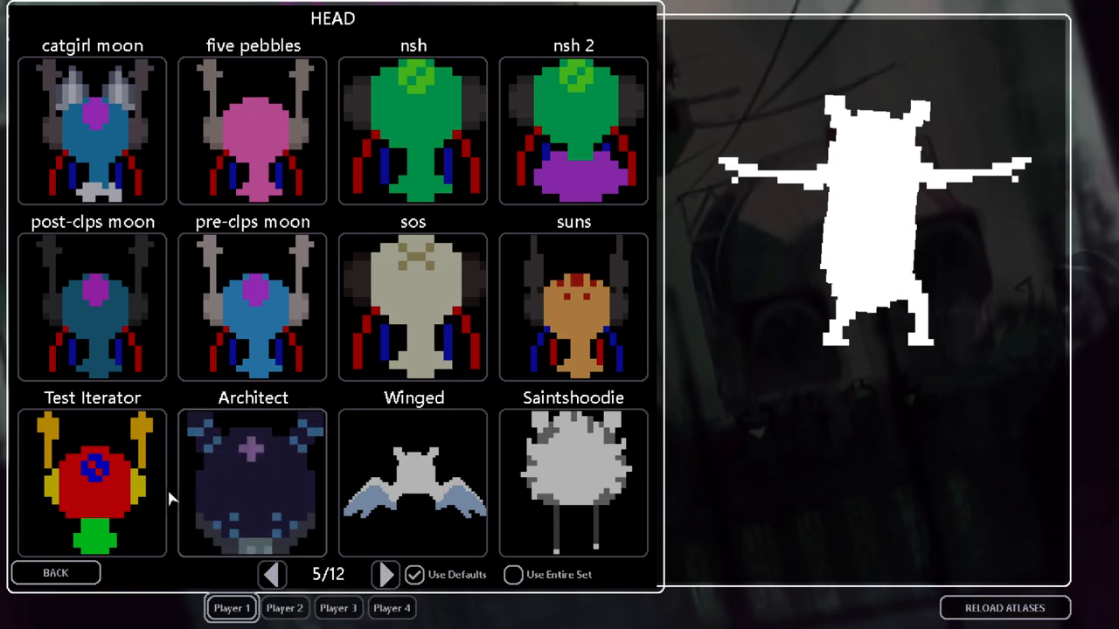
{"action": "left_click", "coordinate": [251, 482]}
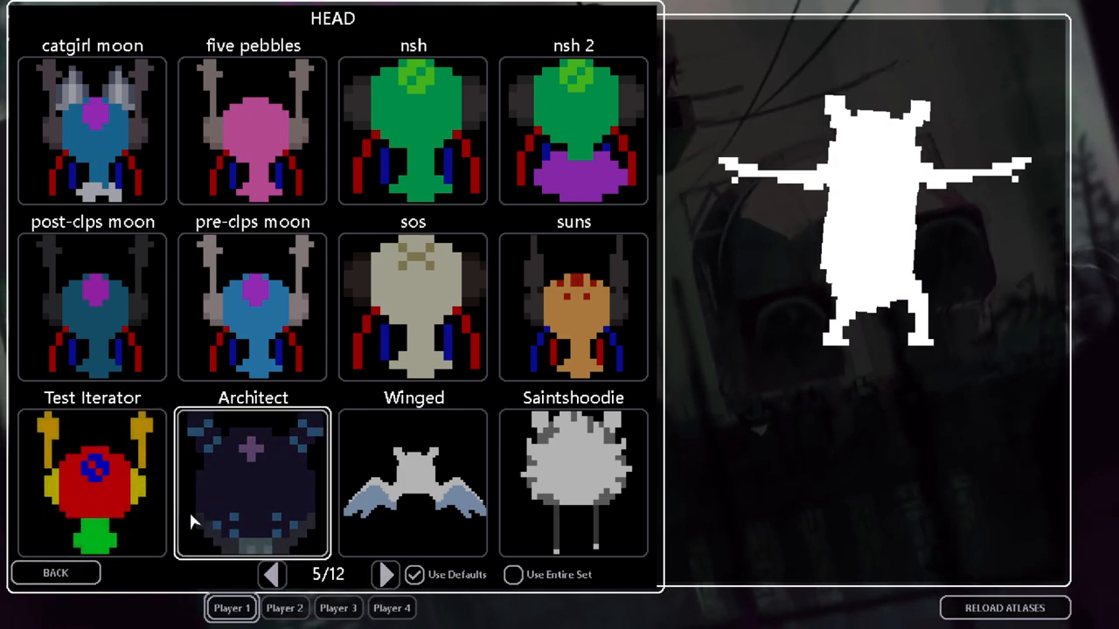
{"action": "left_click", "coordinate": [91, 481]}
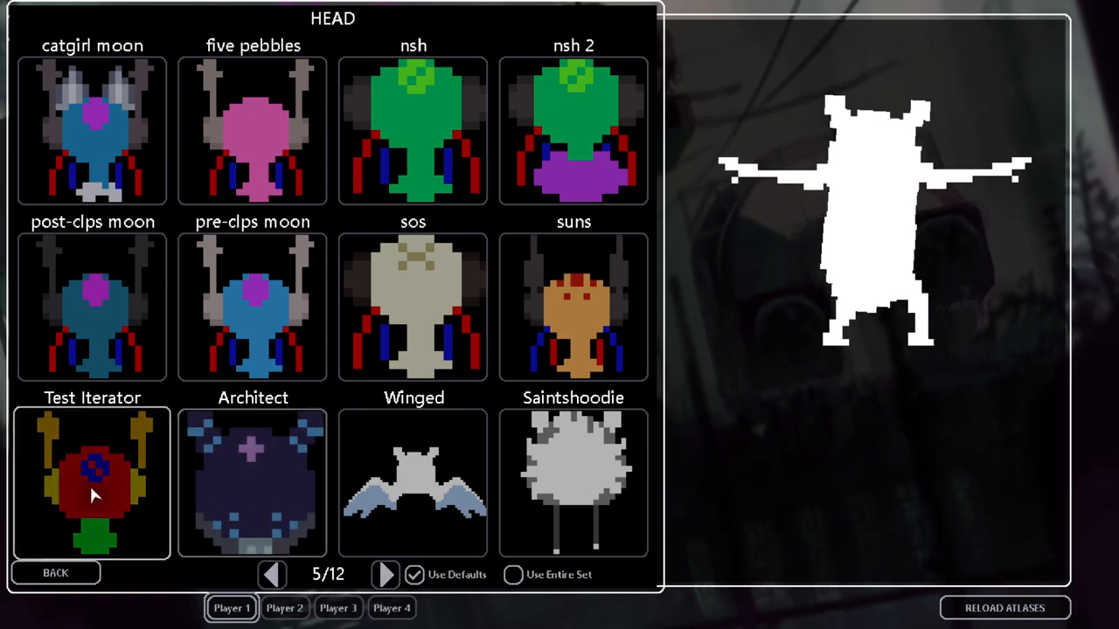
{"action": "left_click", "coordinate": [384, 573]}
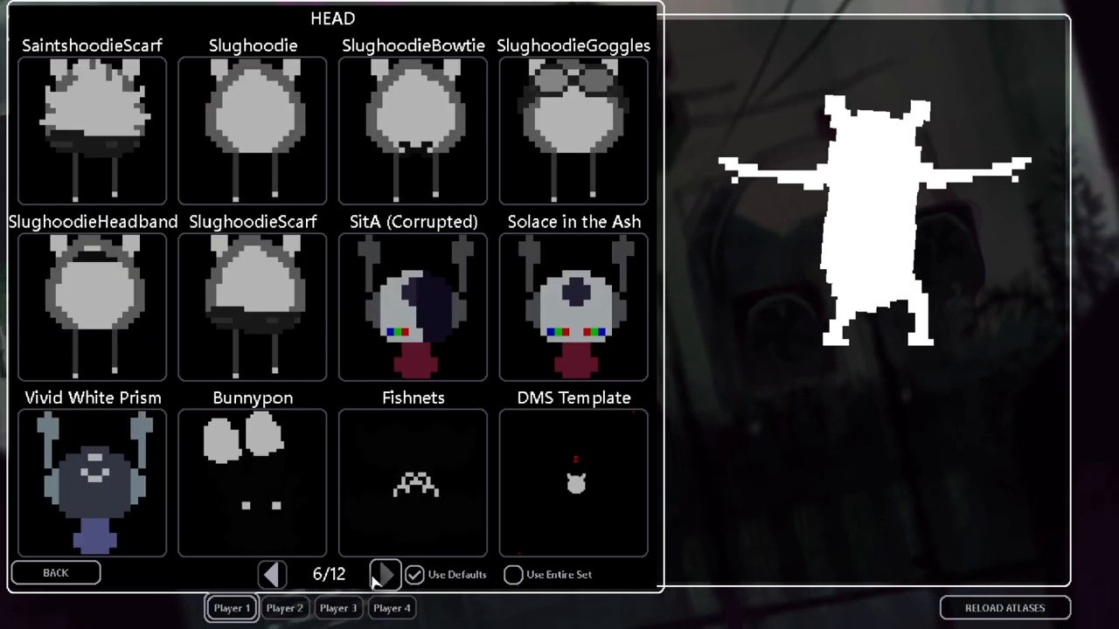
{"action": "left_click", "coordinate": [91, 482]}
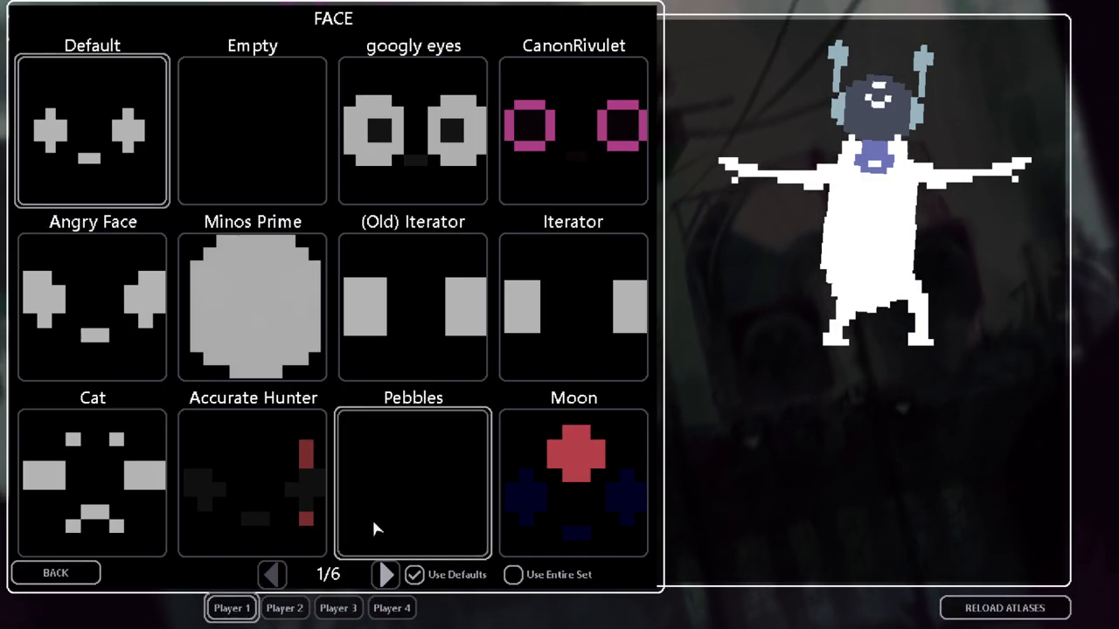
Step: Apply Vivid White Prism to the face, then to the body to match the head
{"action": "left_click", "coordinate": [385, 573]}
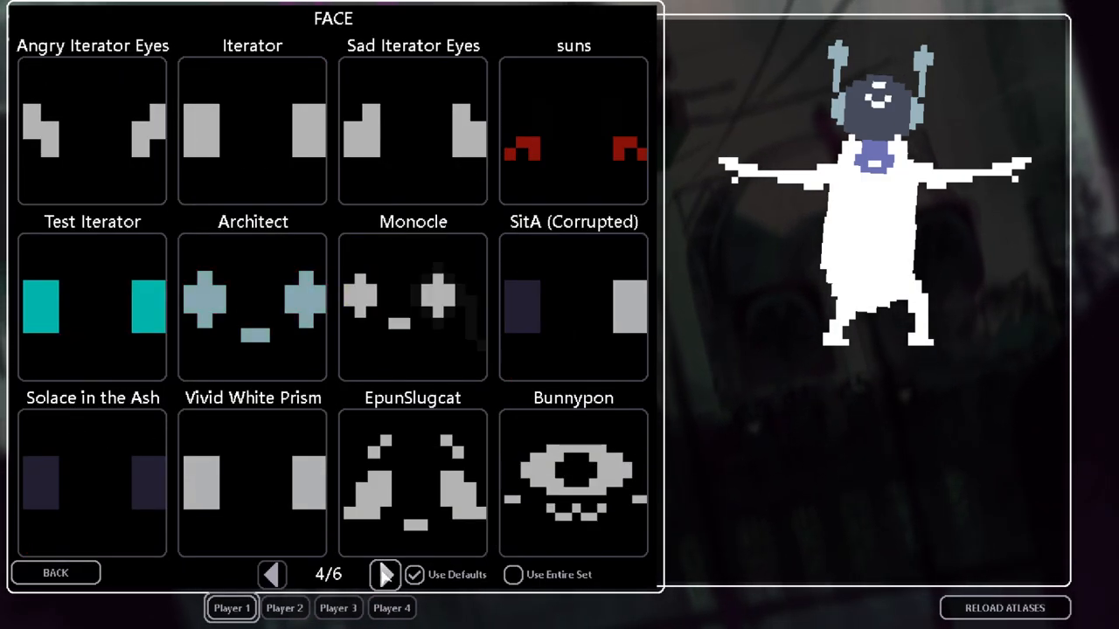
{"action": "left_click", "coordinate": [251, 483]}
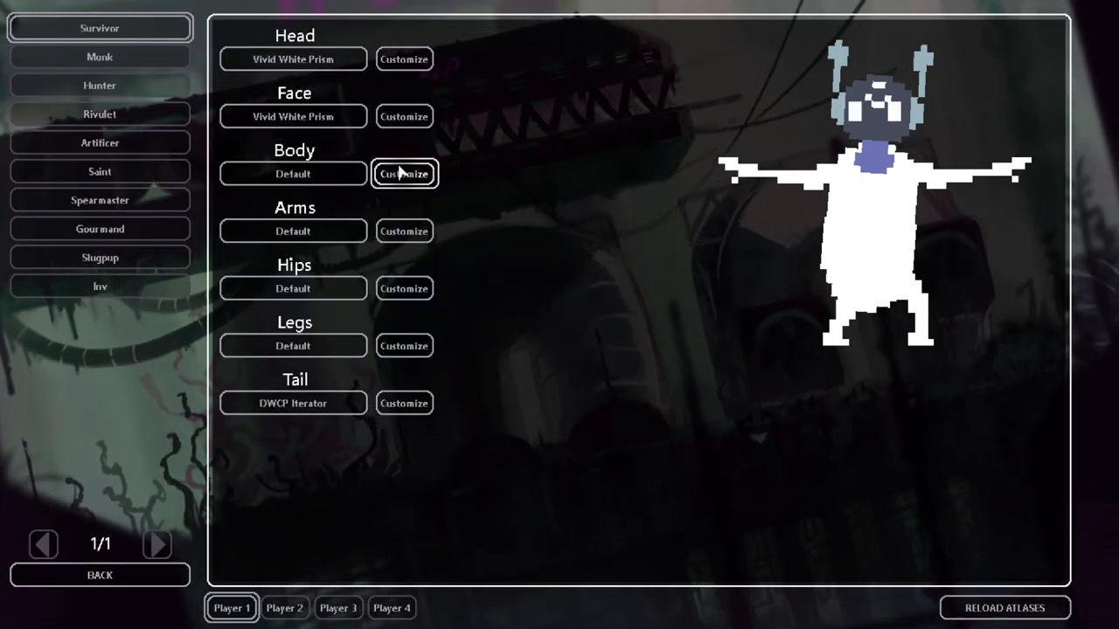
{"action": "left_click", "coordinate": [404, 173]}
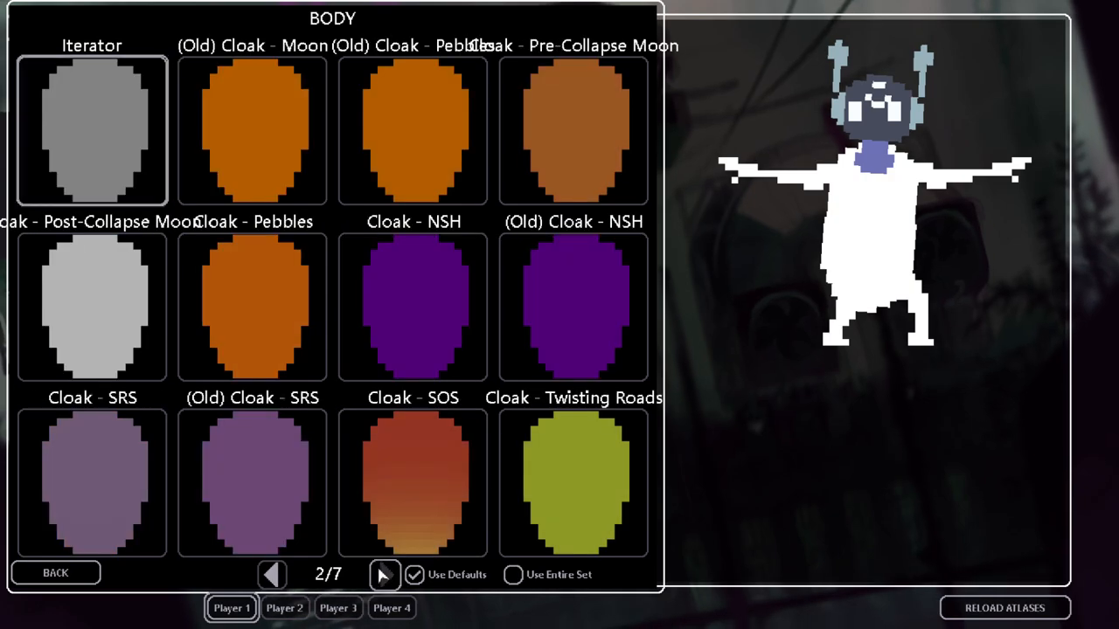
{"action": "left_click", "coordinate": [384, 573]}
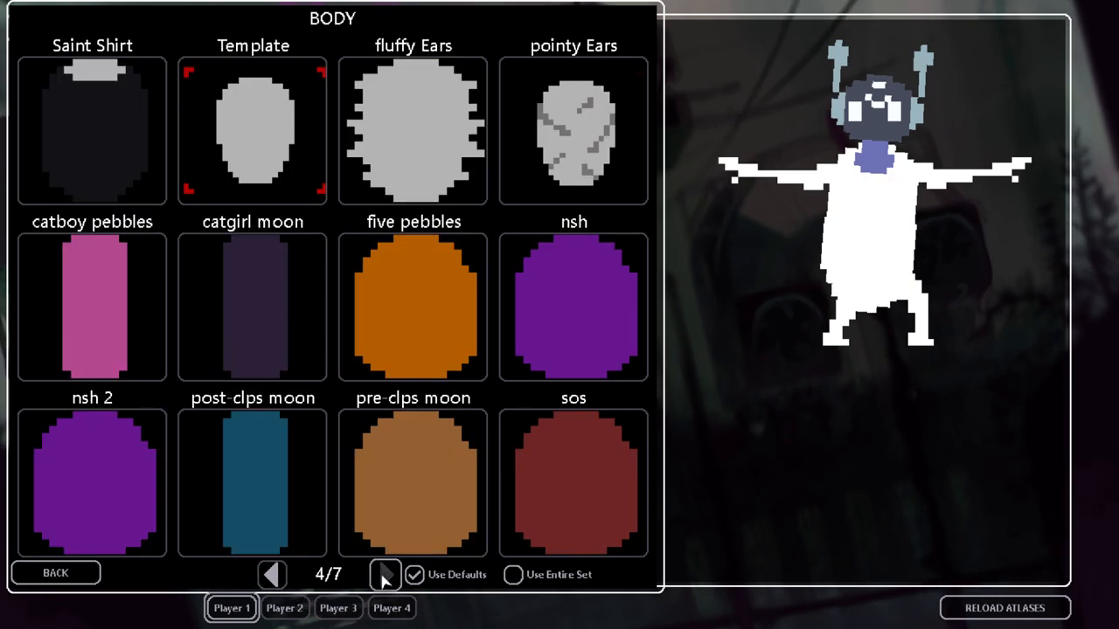
{"action": "left_click", "coordinate": [385, 573]}
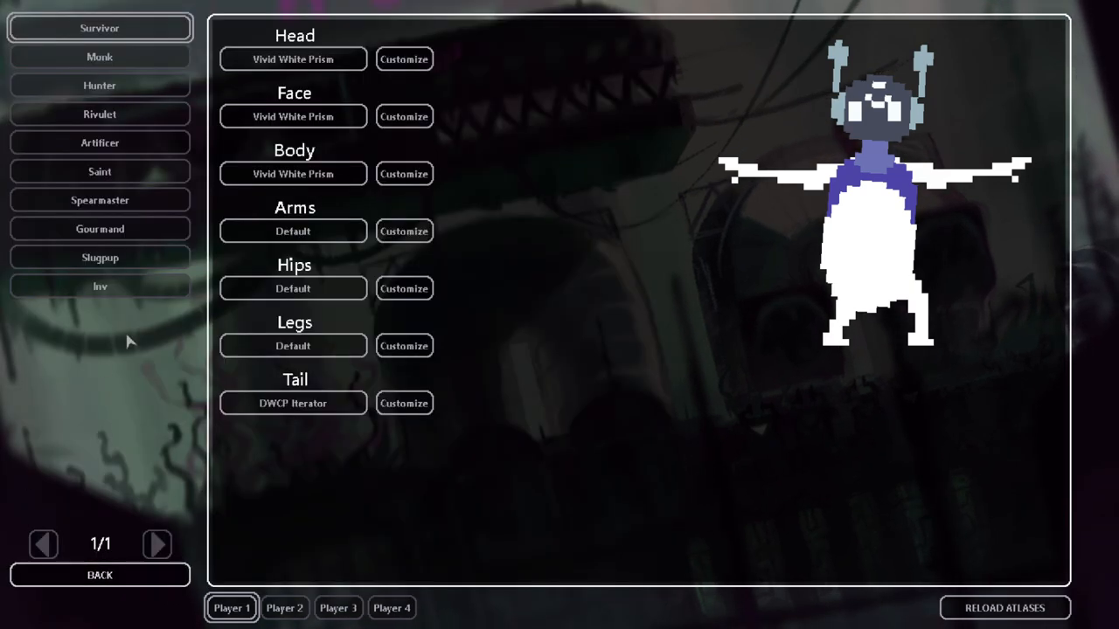
Step: Page through the arm skins and apply the Vivid White Prism arms
{"action": "left_click", "coordinate": [404, 231]}
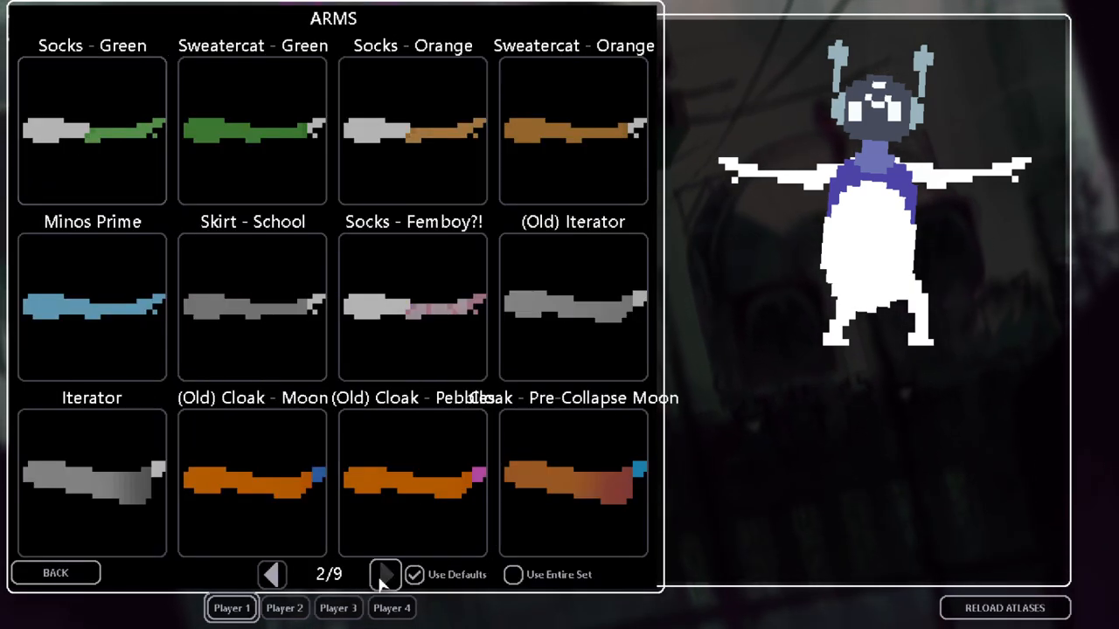
{"action": "left_click", "coordinate": [385, 573]}
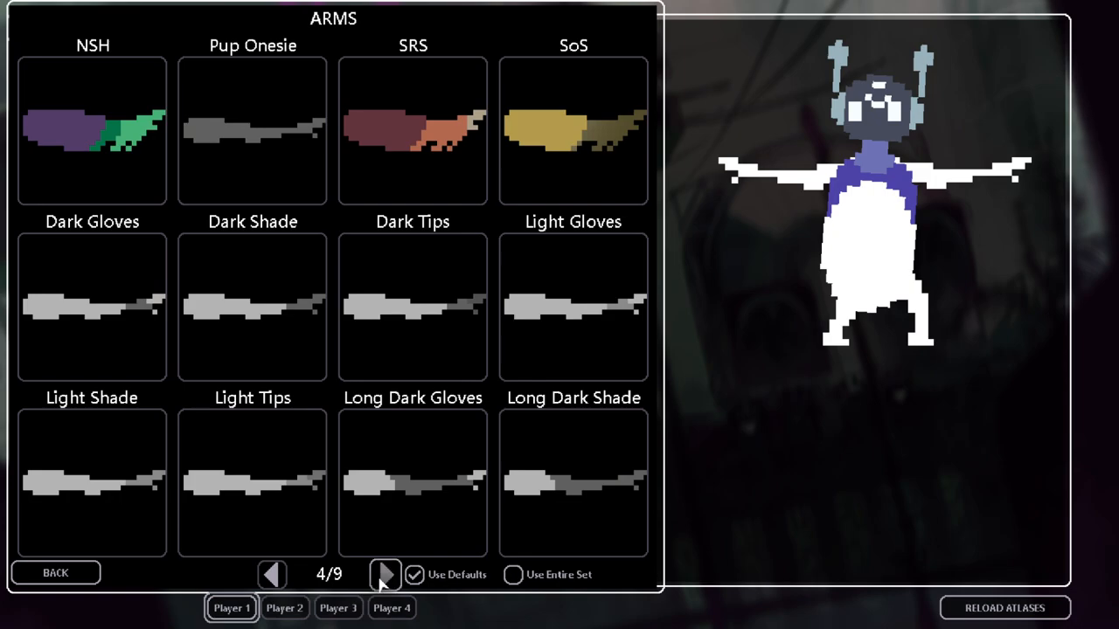
{"action": "left_click", "coordinate": [385, 574]}
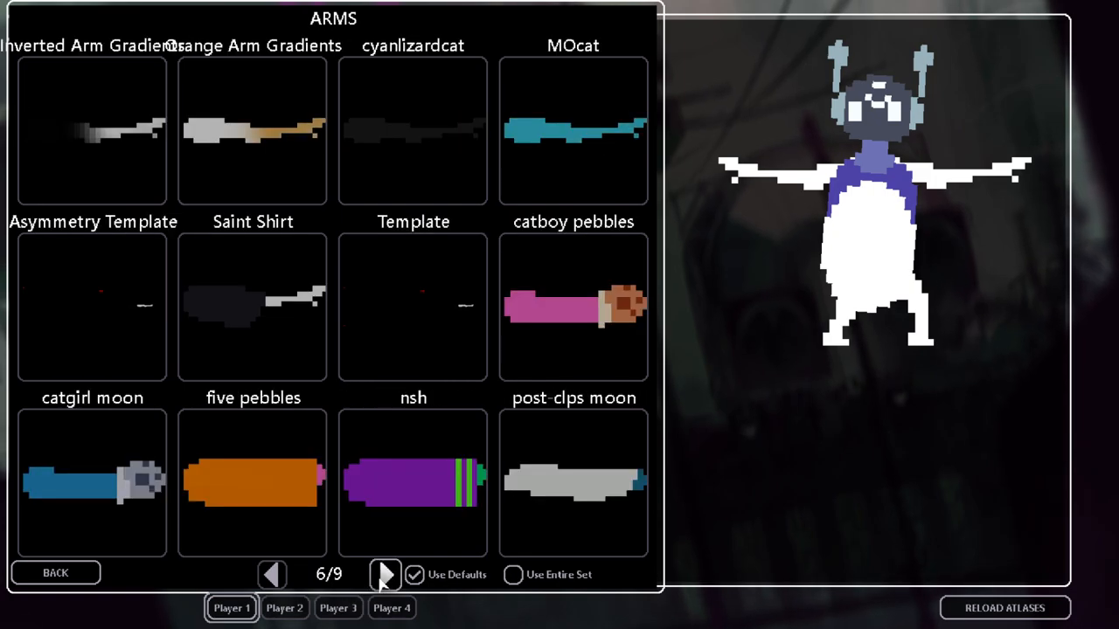
{"action": "left_click", "coordinate": [385, 573]}
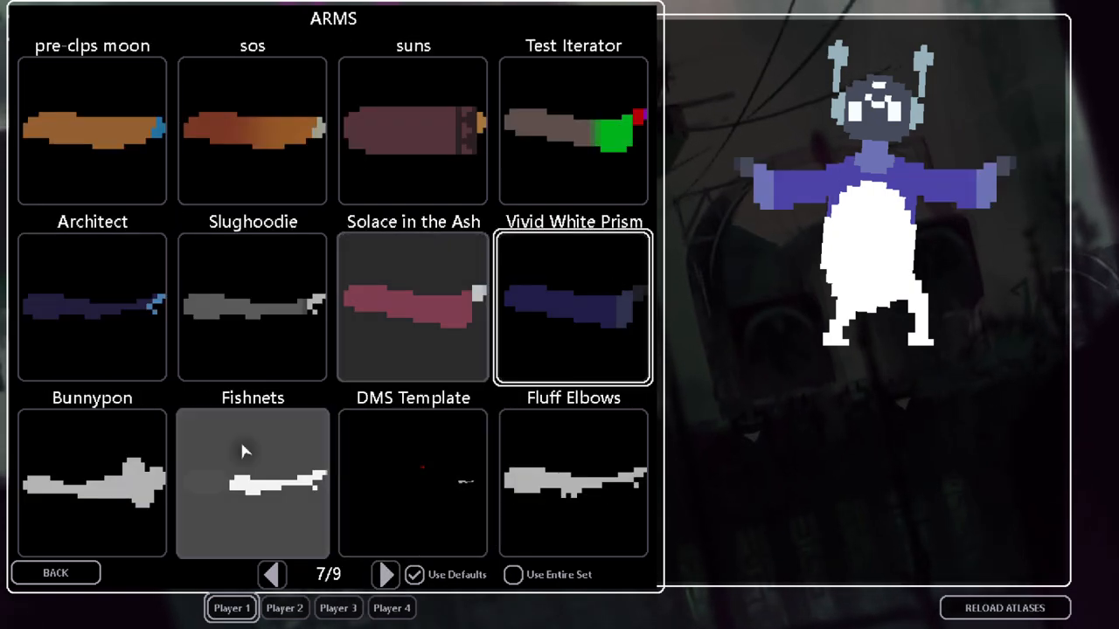
{"action": "left_click", "coordinate": [574, 307]}
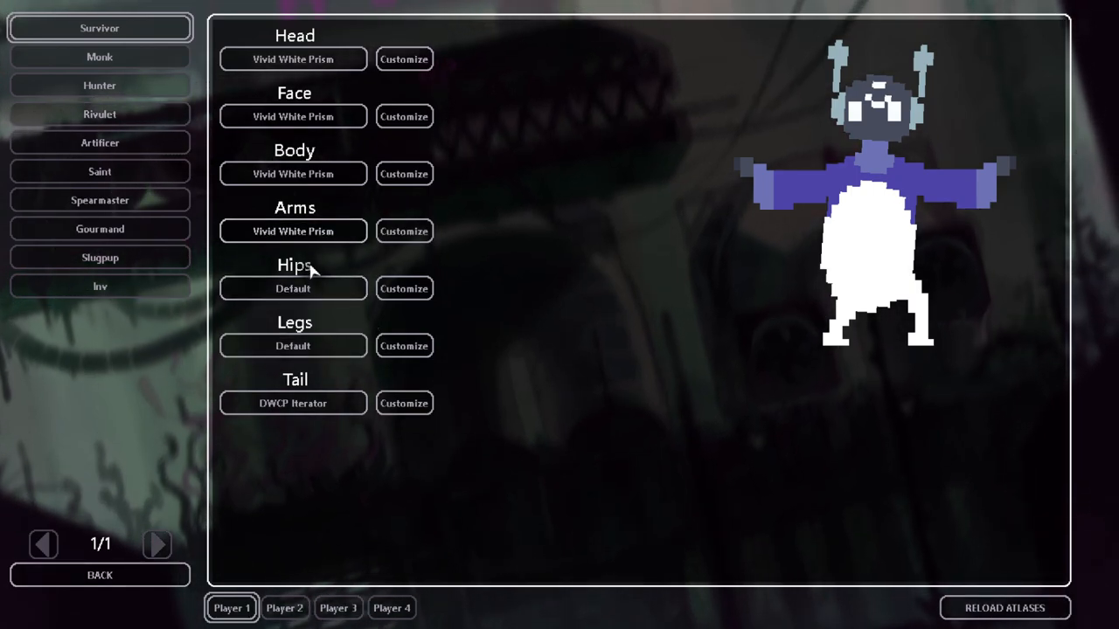
Step: Apply Vivid White Prism hips and legs, then return to the body-part overview
{"action": "left_click", "coordinate": [404, 288]}
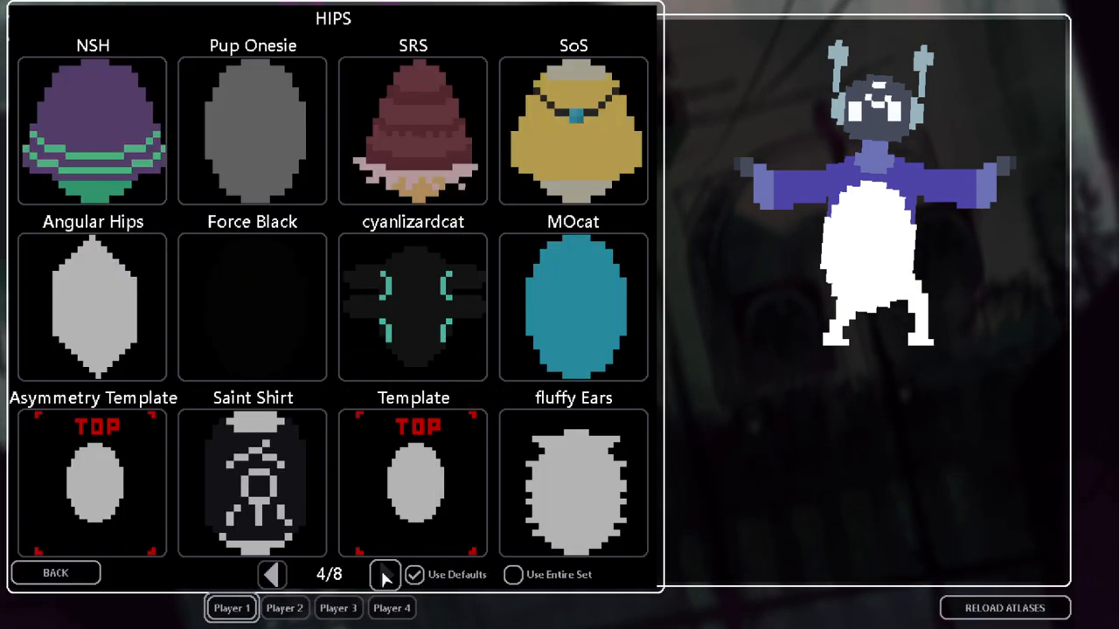
{"action": "left_click", "coordinate": [384, 573]}
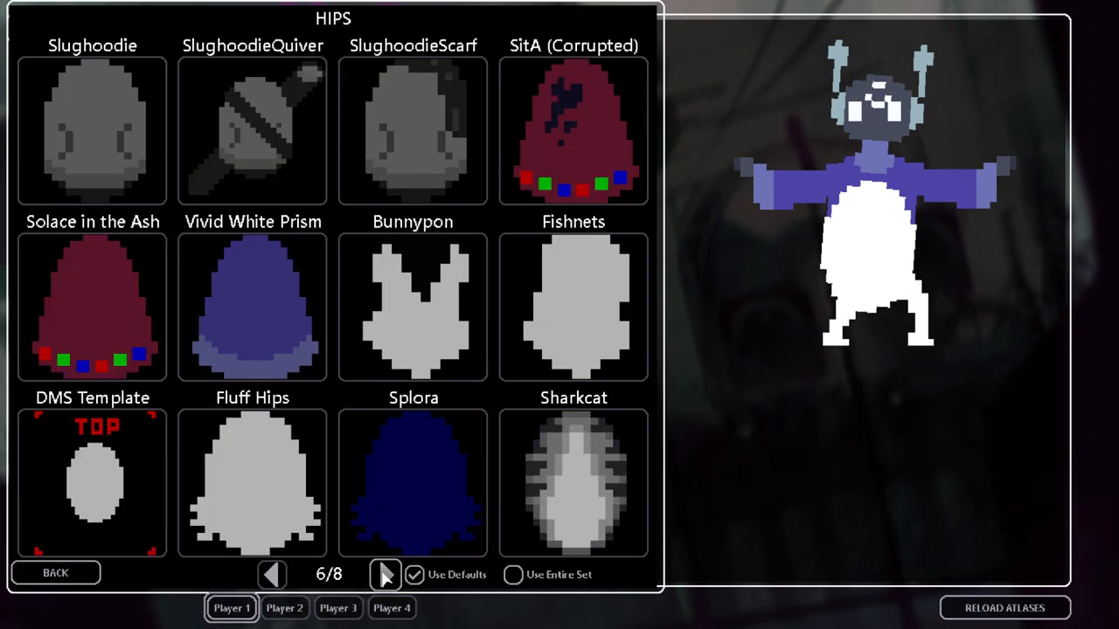
{"action": "left_click", "coordinate": [251, 307]}
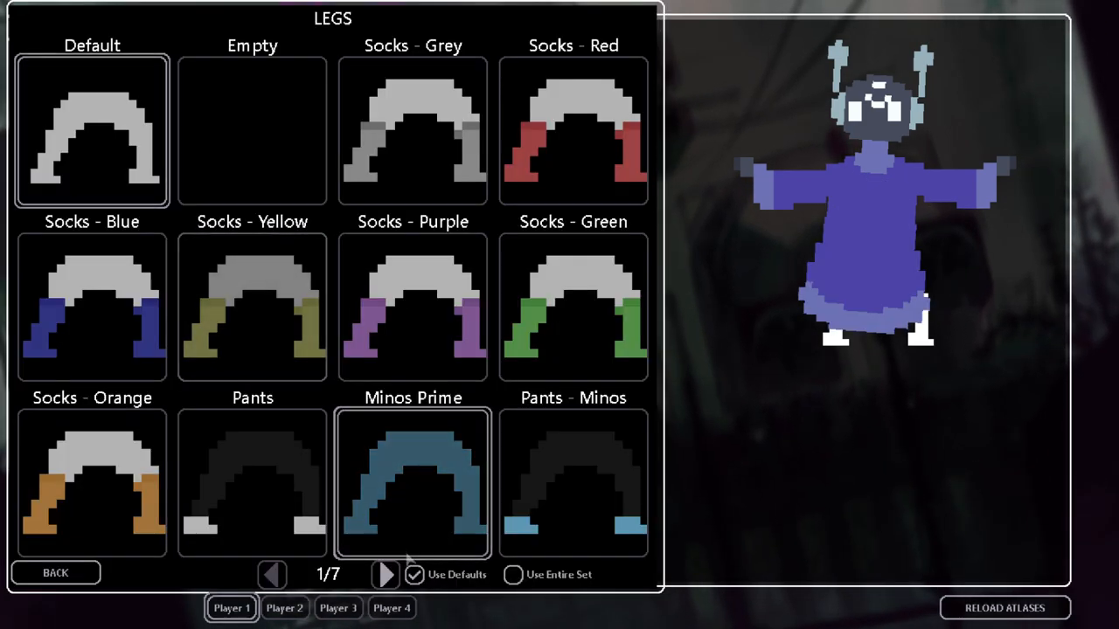
{"action": "left_click", "coordinate": [384, 573]}
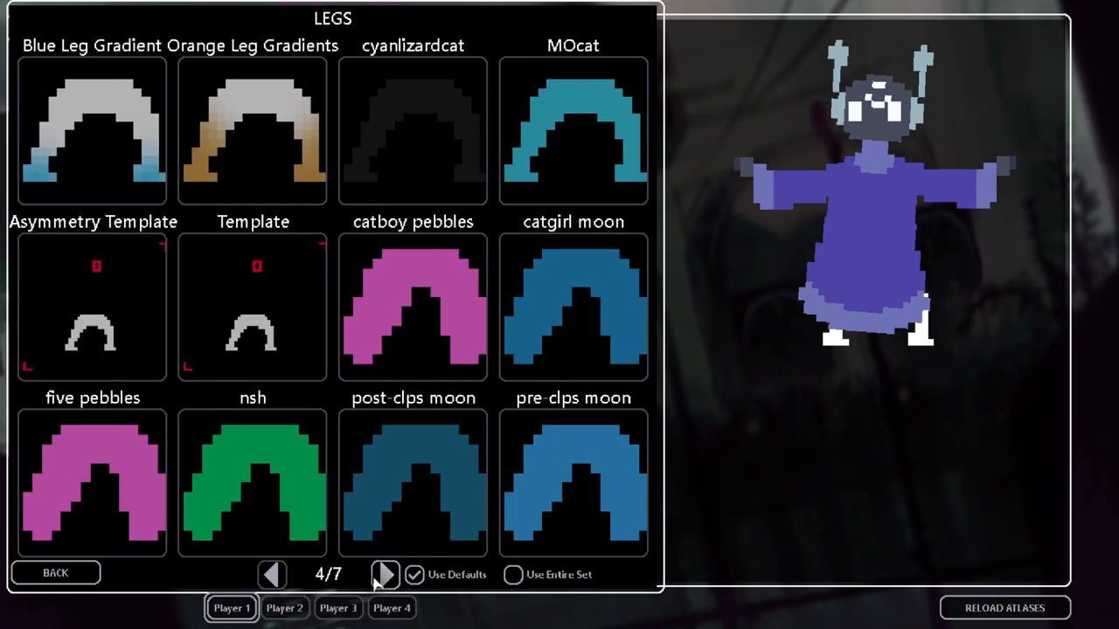
{"action": "left_click", "coordinate": [385, 573]}
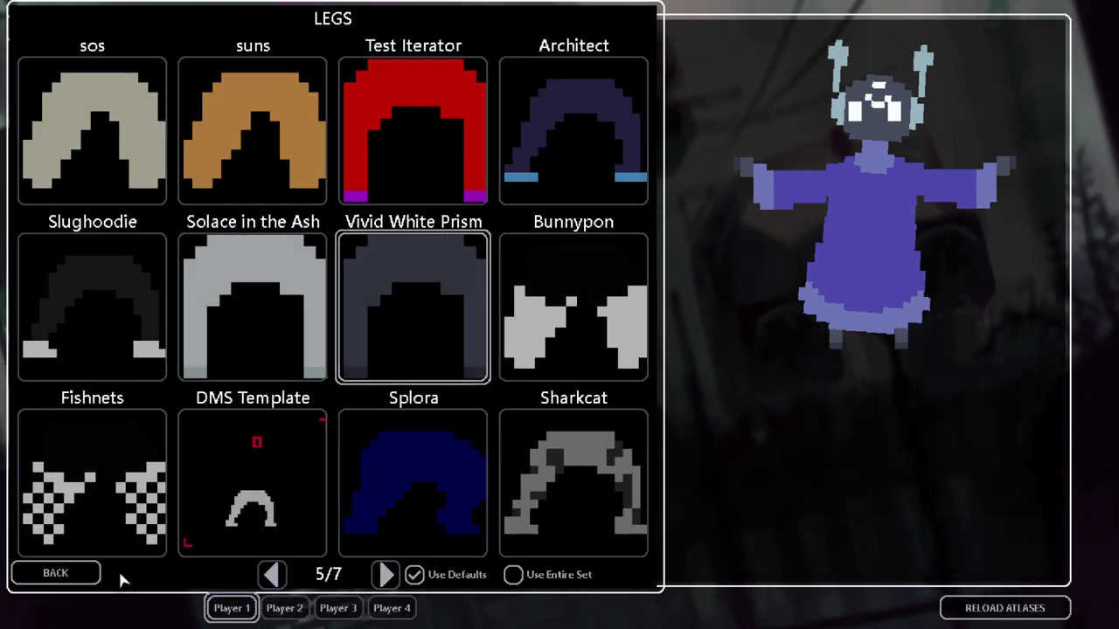
{"action": "left_click", "coordinate": [56, 573]}
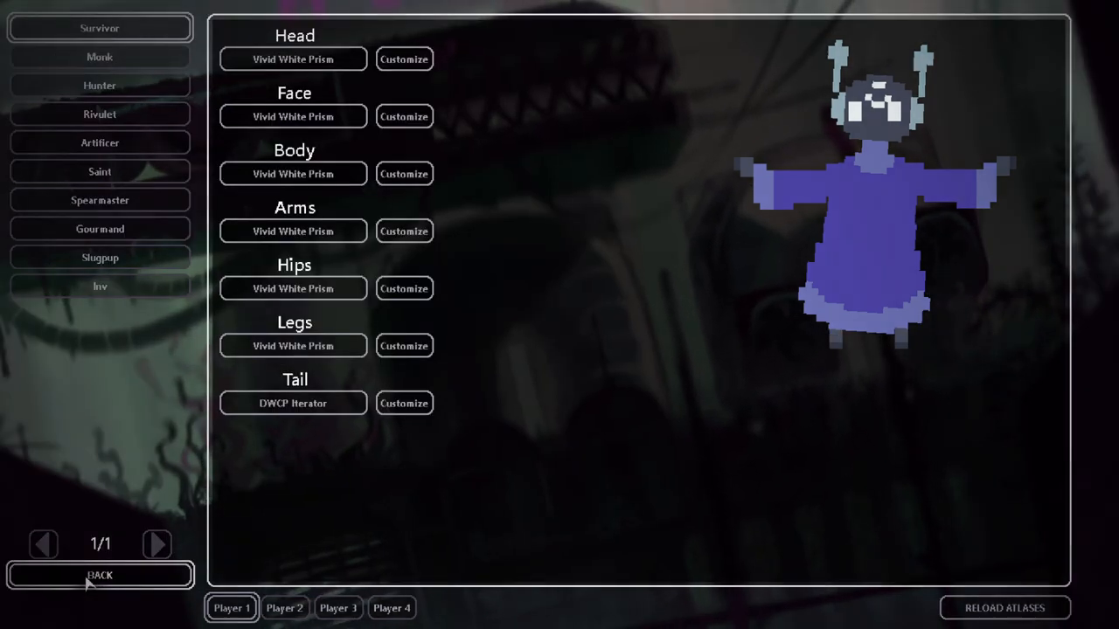
Step: Leave customization, enter Arena mode and start a Sandbox match as Survivor
{"action": "left_click", "coordinate": [100, 575]}
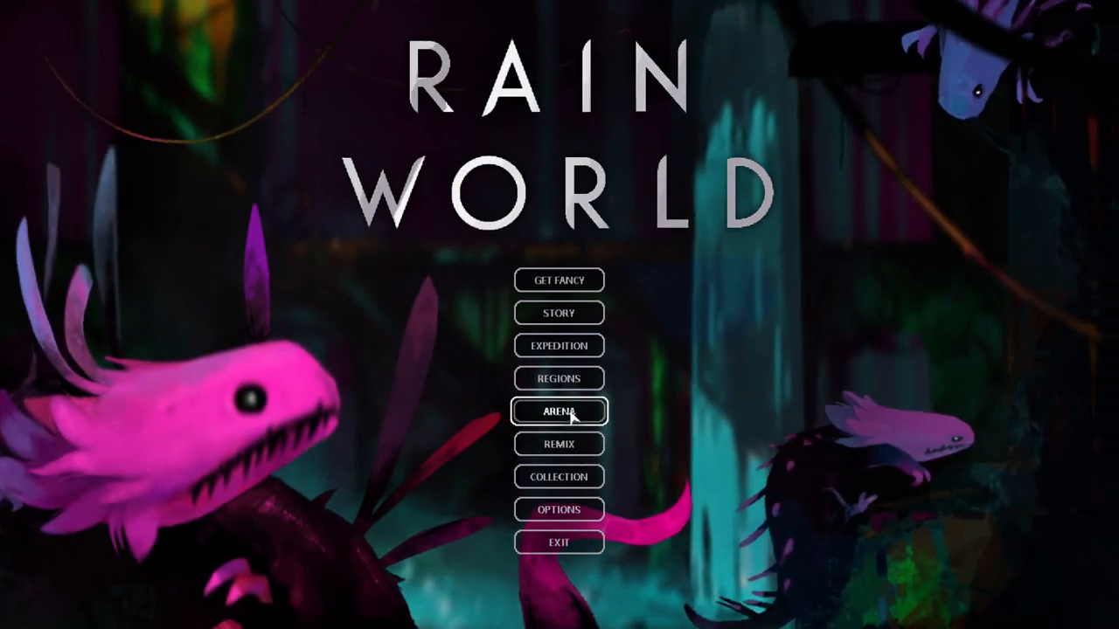
{"action": "left_click", "coordinate": [559, 411]}
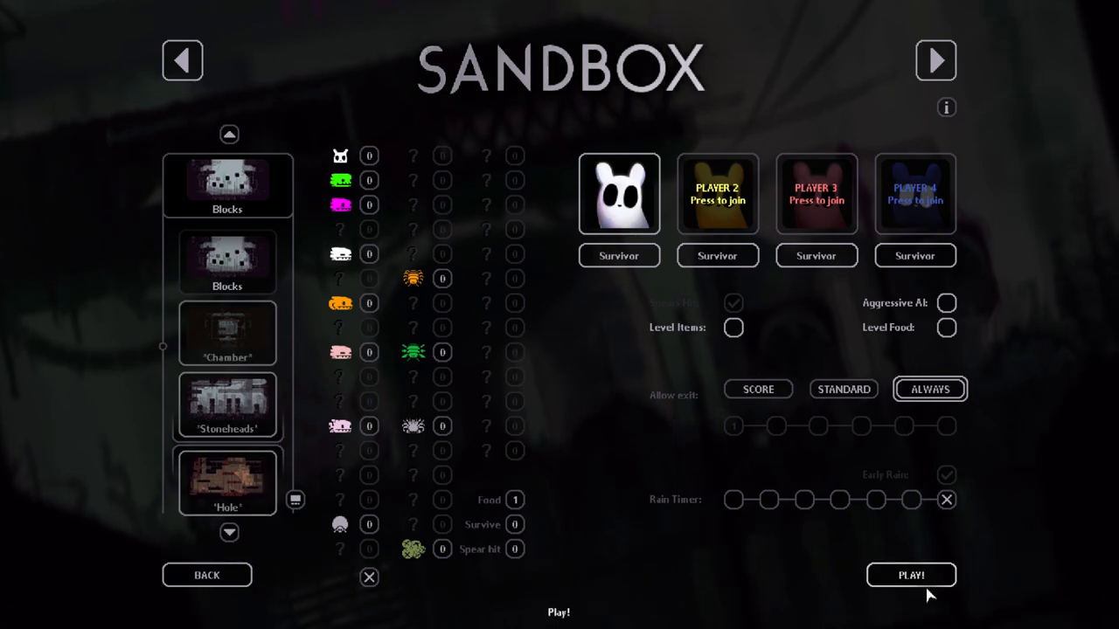
{"action": "left_click", "coordinate": [910, 575]}
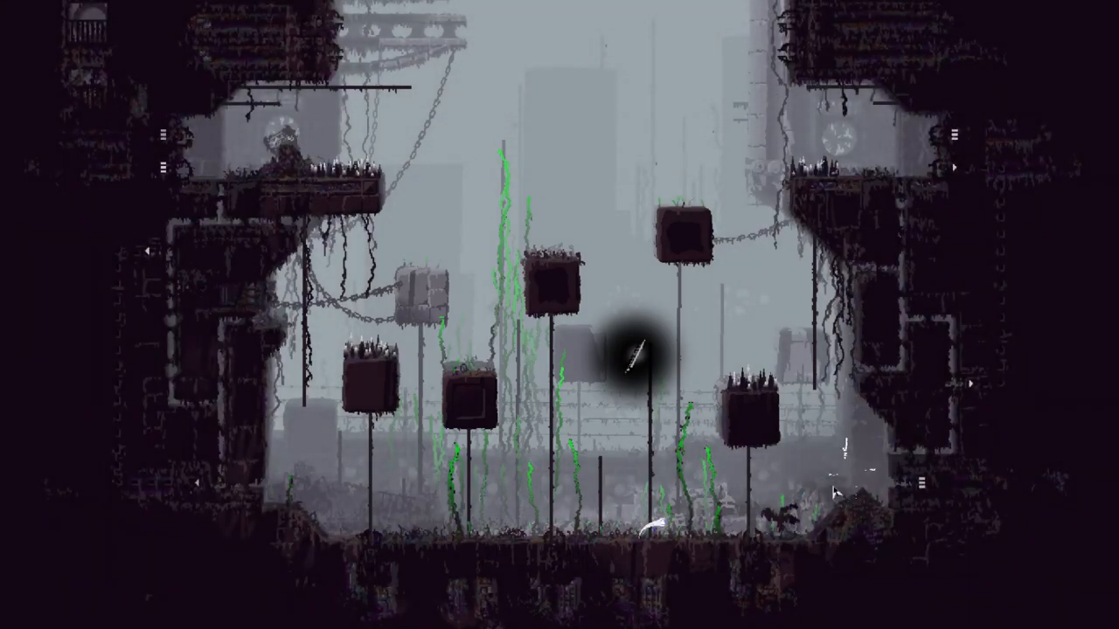
{"action": "key", "text": "Escape"}
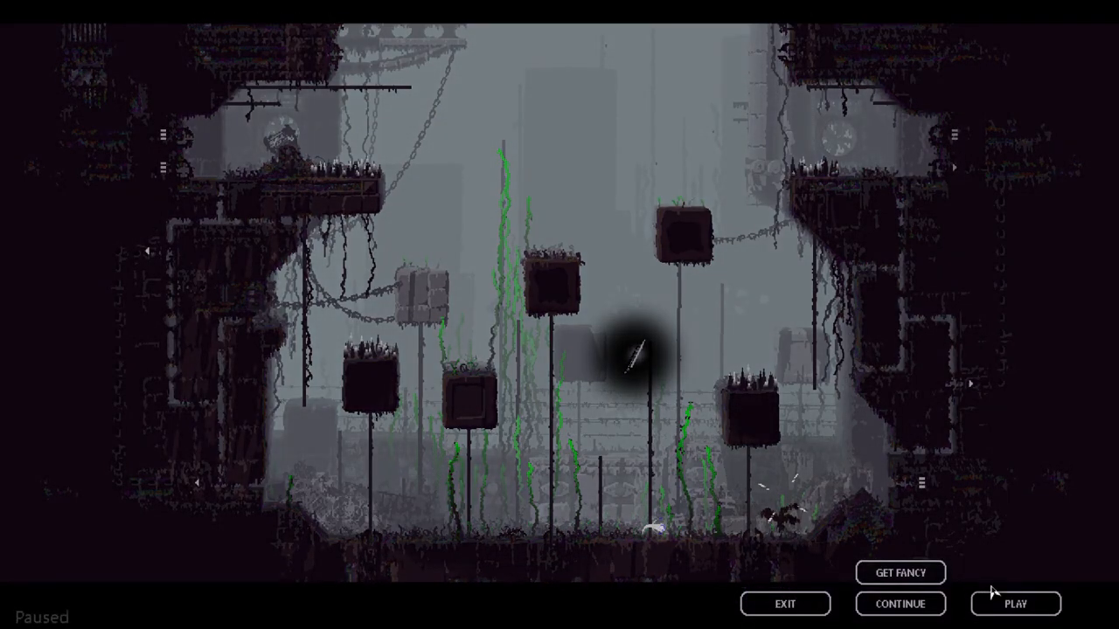
{"action": "left_click", "coordinate": [1014, 603]}
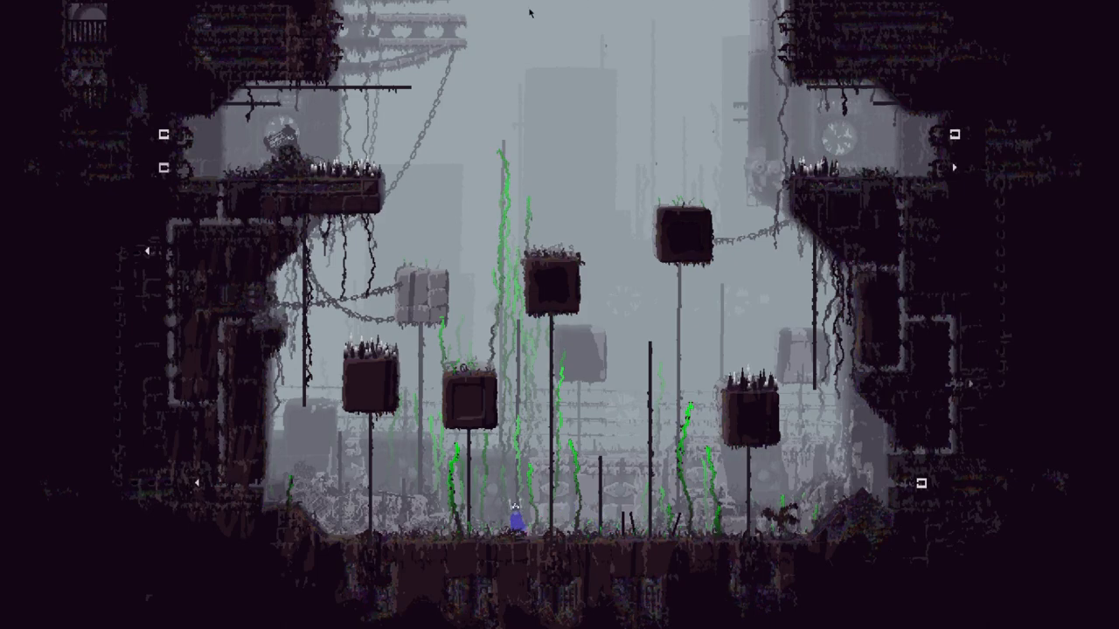
Step: Pause the match and give the face and body the Solace in the Ash skin
{"action": "key", "text": "Escape"}
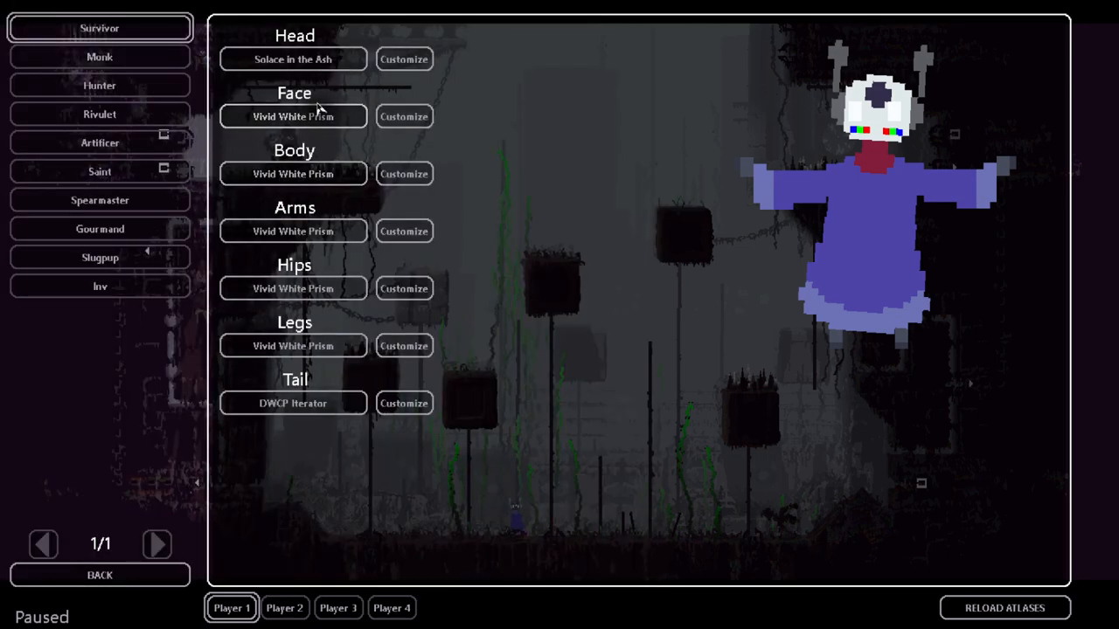
{"action": "left_click", "coordinate": [402, 116]}
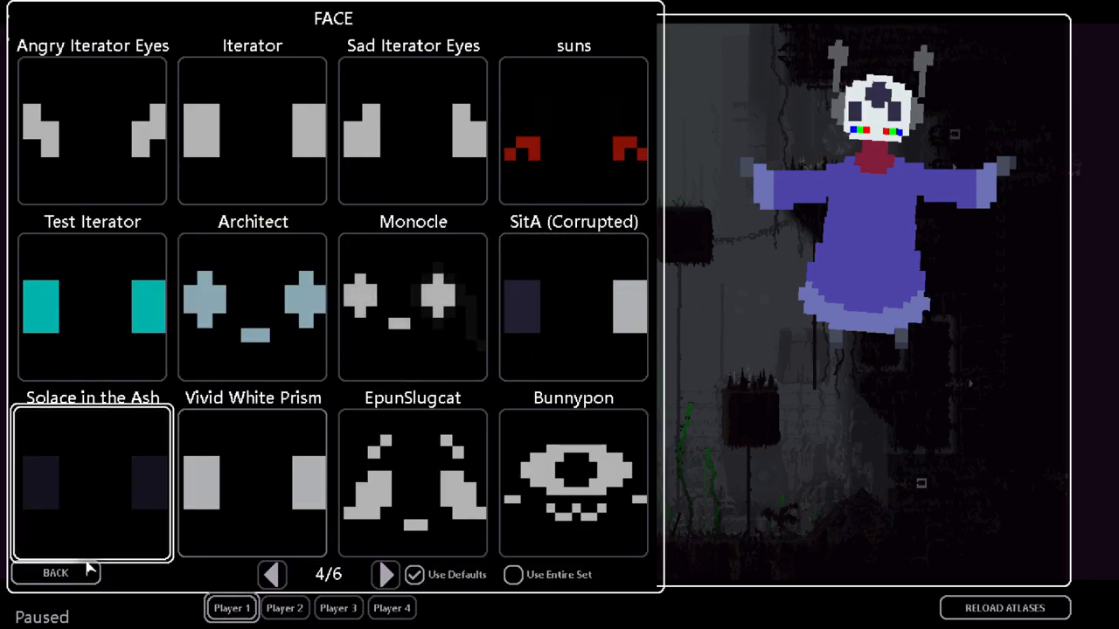
{"action": "left_click", "coordinate": [385, 573]}
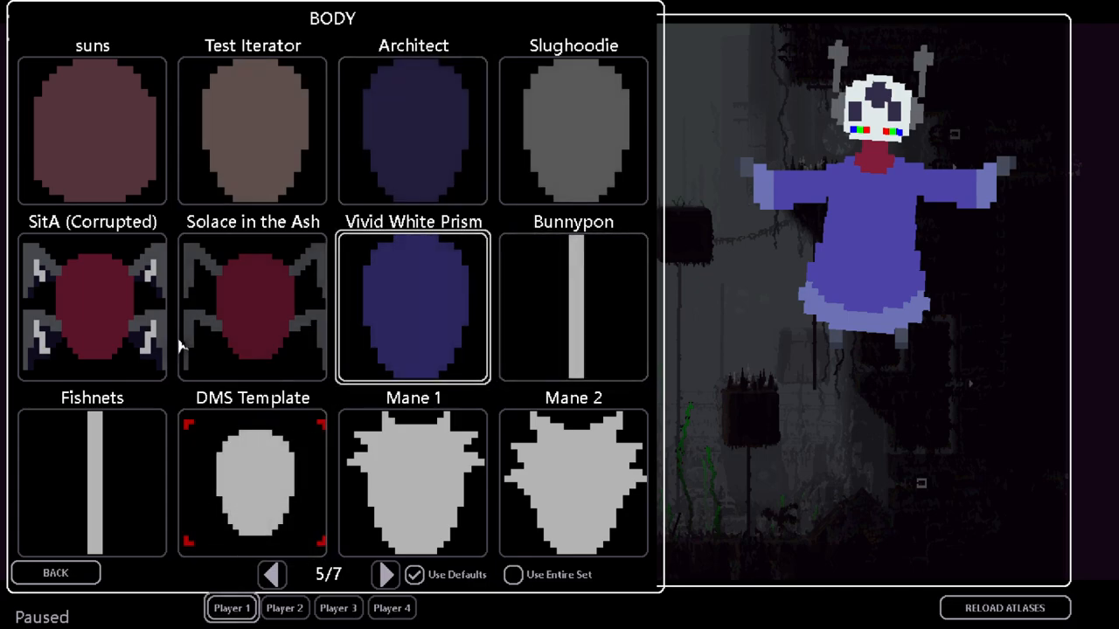
{"action": "left_click", "coordinate": [56, 573]}
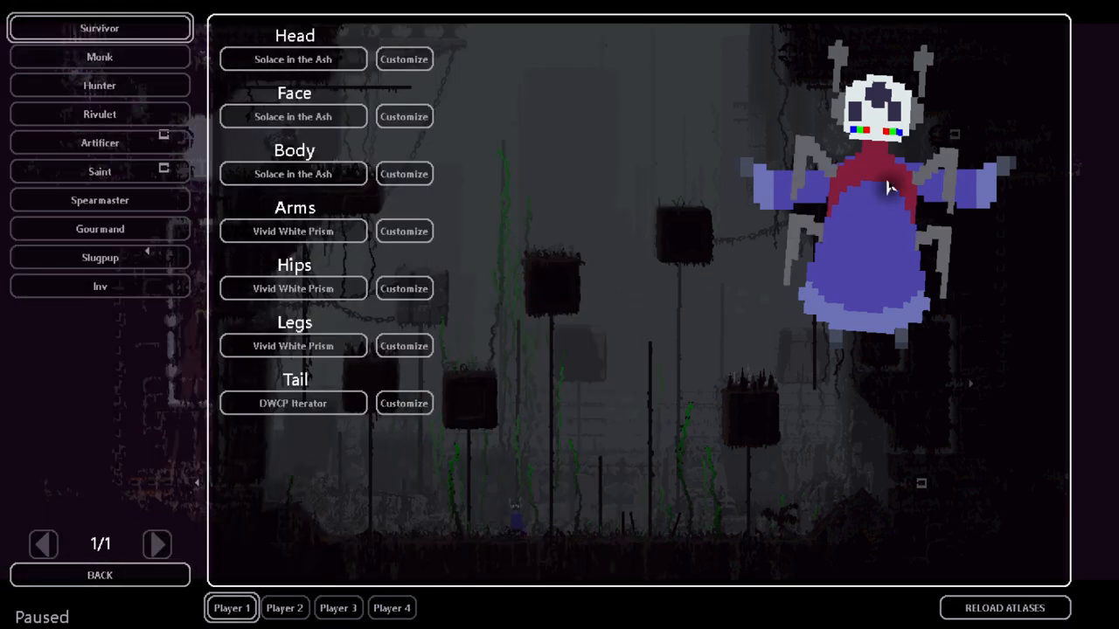
Step: Give the arms, hips and legs the Solace in the Ash skin as well
{"action": "left_click", "coordinate": [404, 230]}
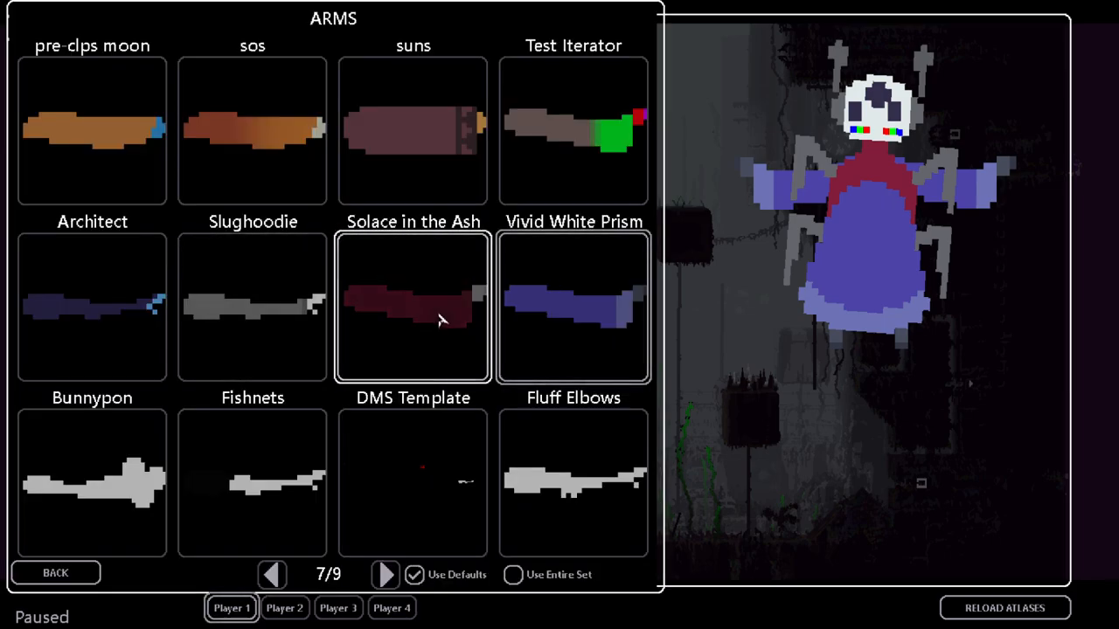
{"action": "left_click", "coordinate": [412, 306]}
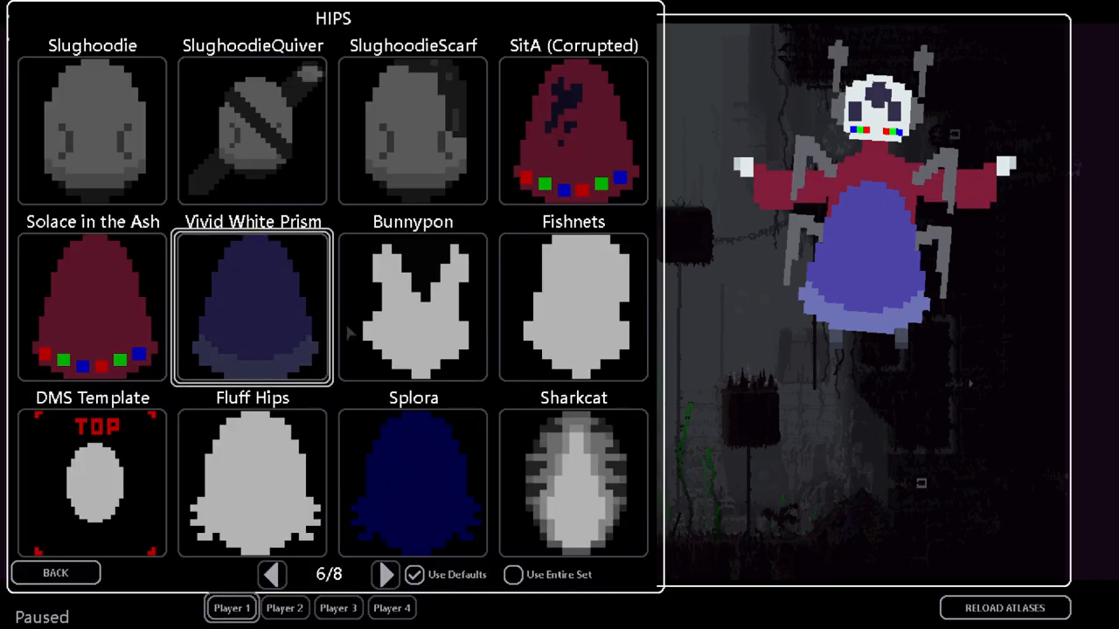
{"action": "left_click", "coordinate": [56, 574]}
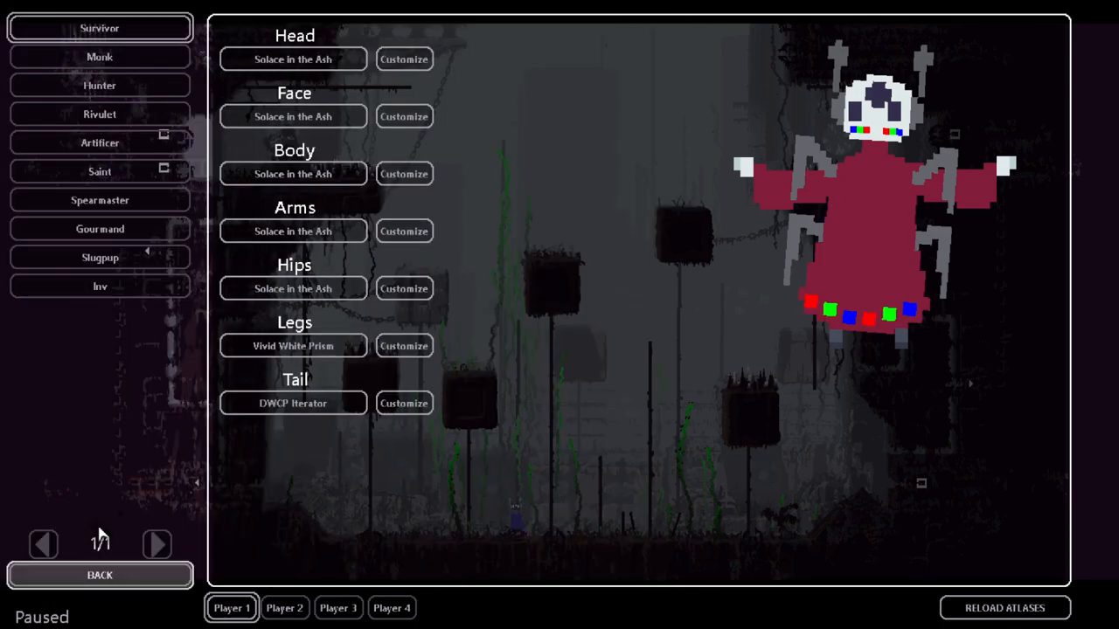
{"action": "left_click", "coordinate": [404, 346]}
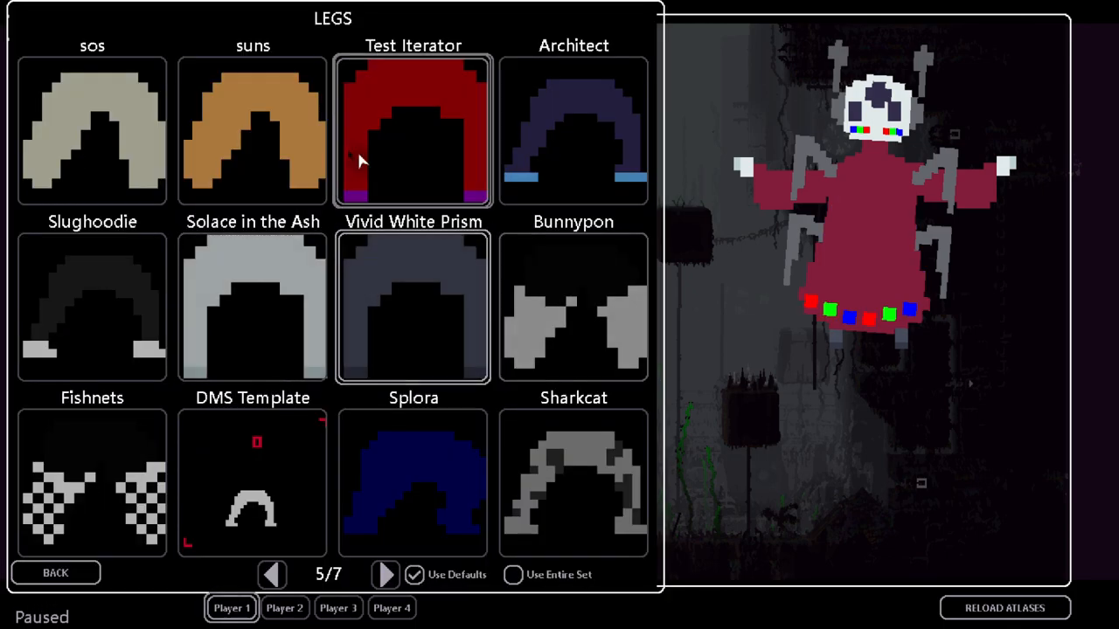
{"action": "left_click", "coordinate": [252, 307]}
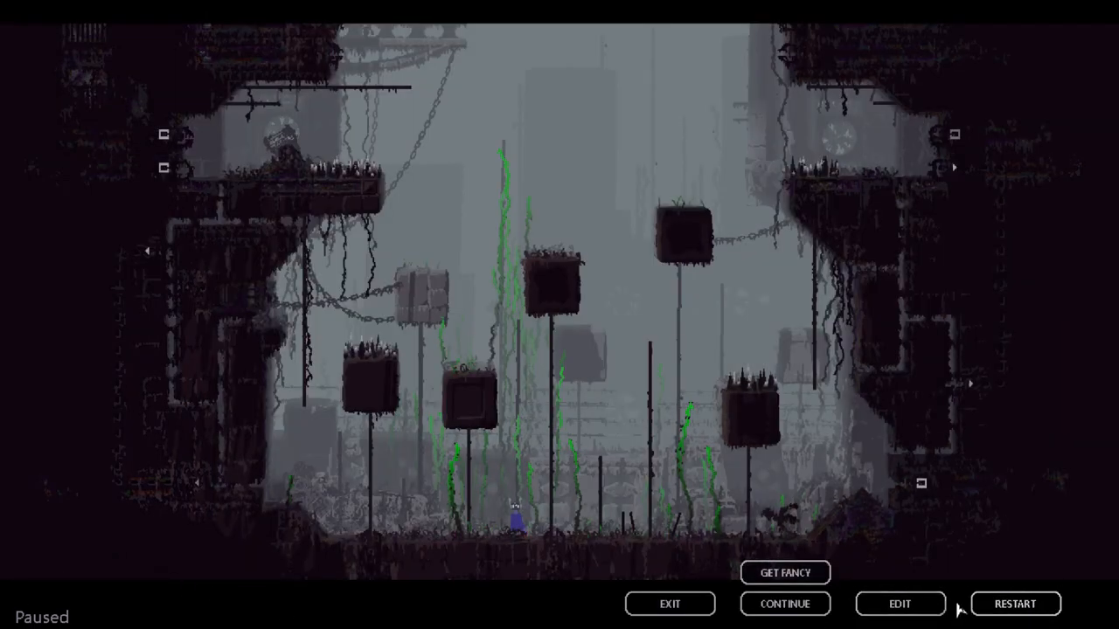
Step: Resume the sandbox match and play with the Solace in the Ash slugcat
{"action": "left_click", "coordinate": [783, 603]}
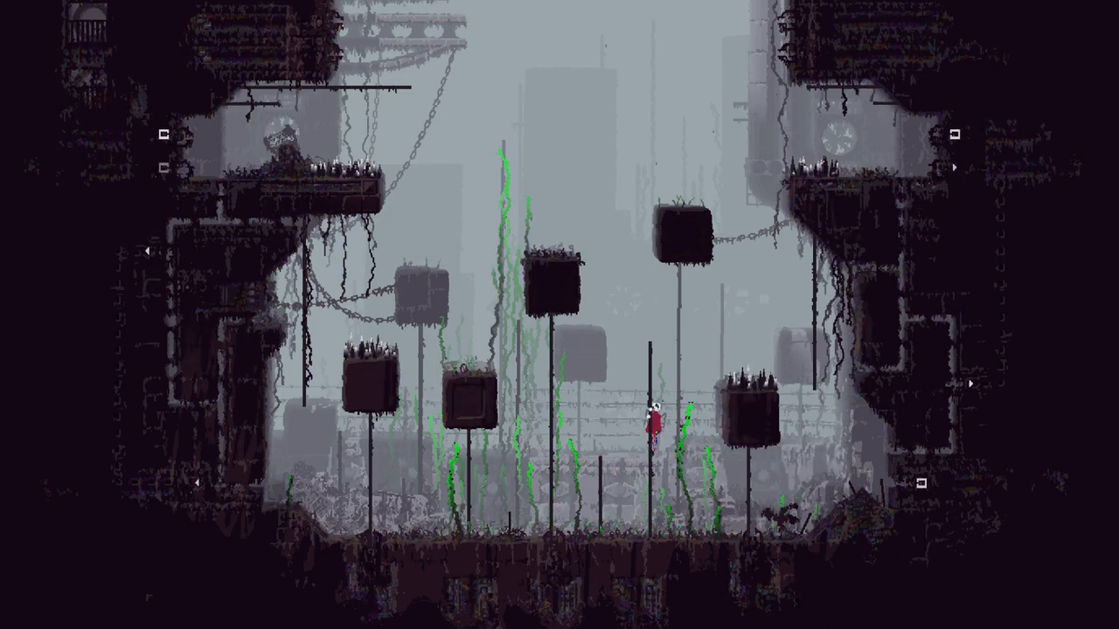
{"action": "key", "text": "space"}
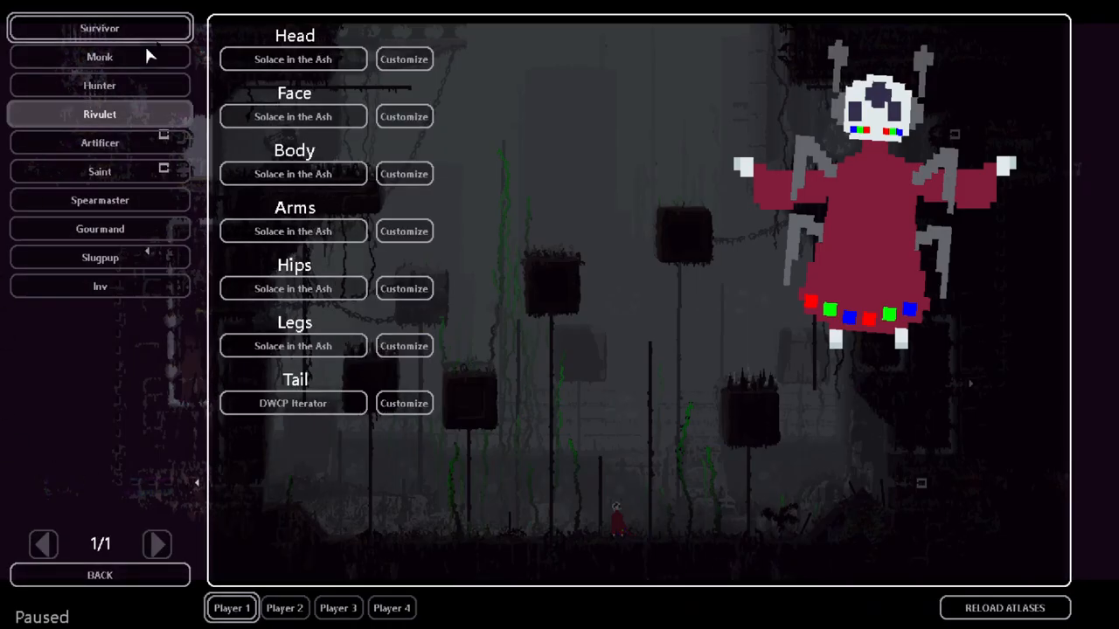
Step: Switch face, body and legs back to Vivid White Prism and return to the paused match
{"action": "left_click", "coordinate": [404, 60]}
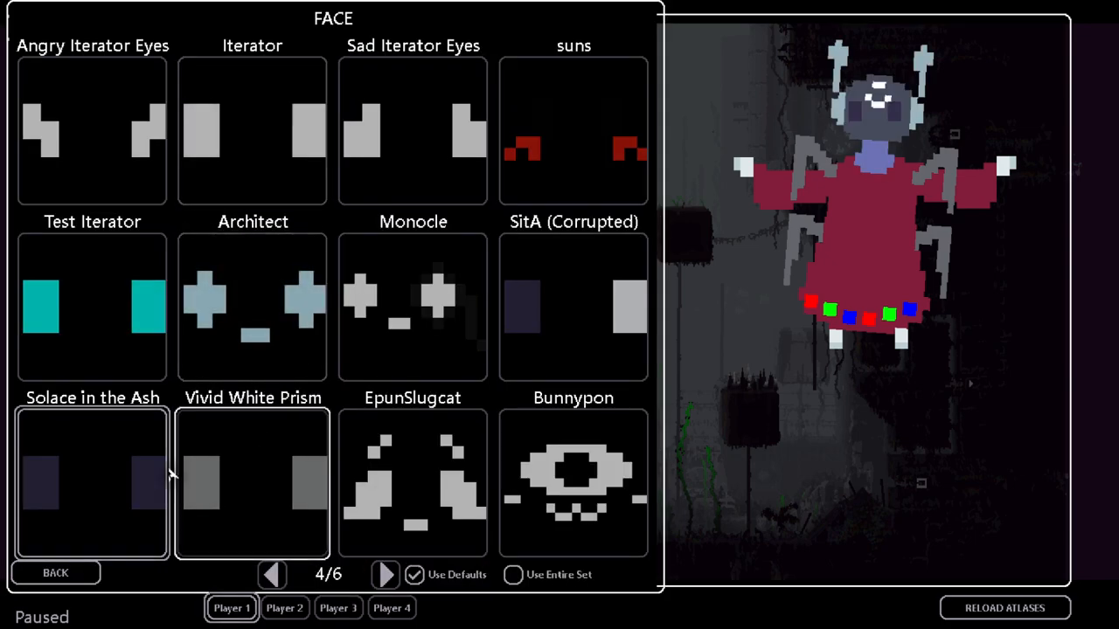
{"action": "left_click", "coordinate": [56, 573]}
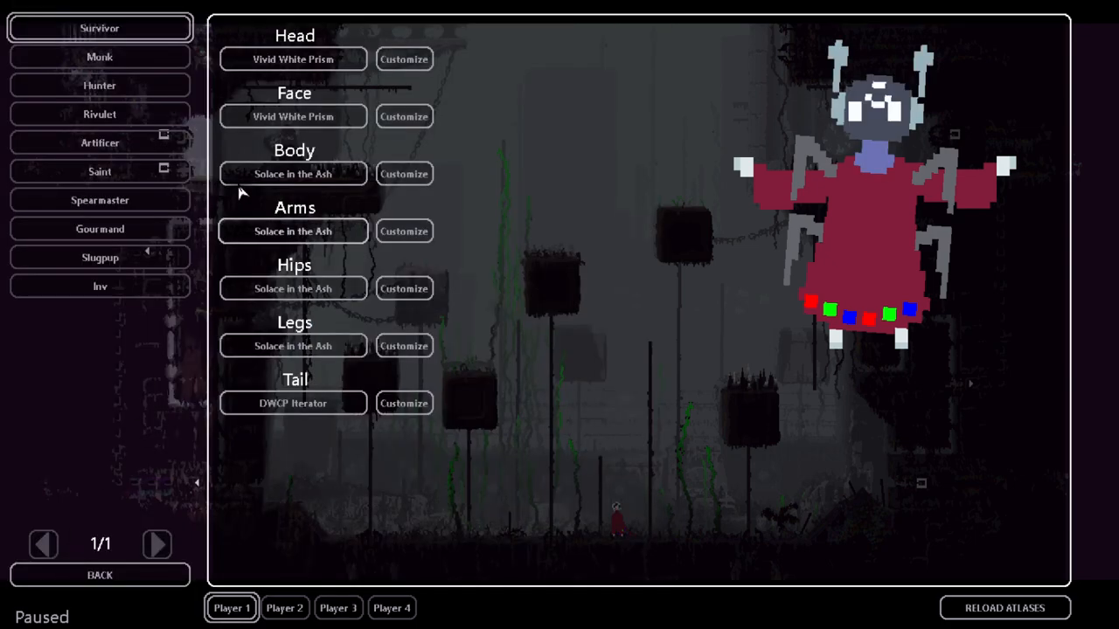
{"action": "left_click", "coordinate": [402, 173]}
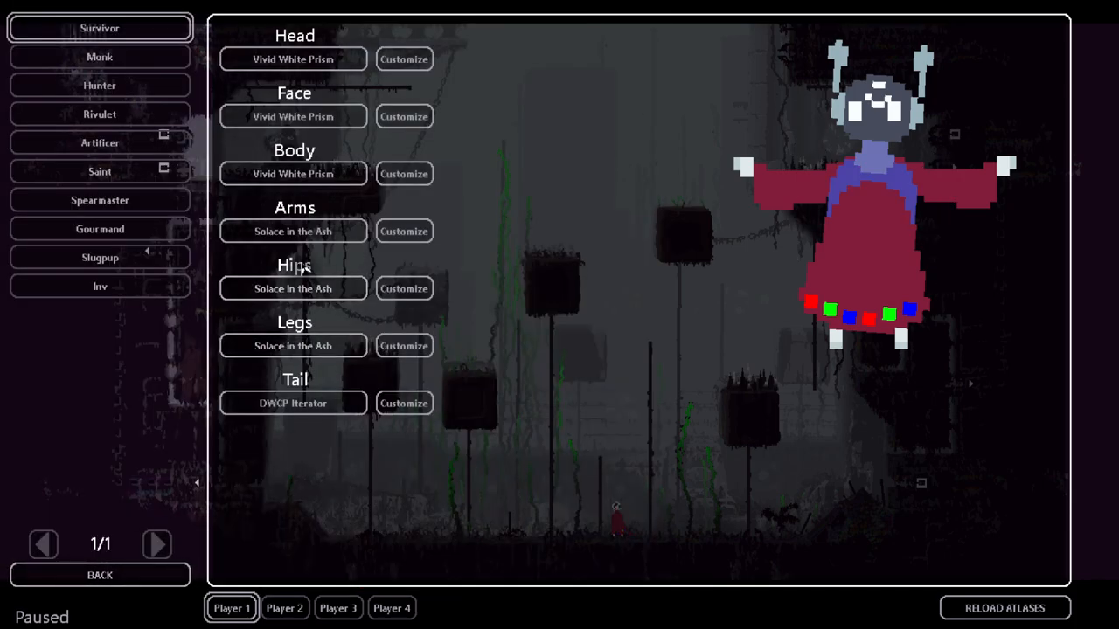
{"action": "left_click", "coordinate": [404, 231]}
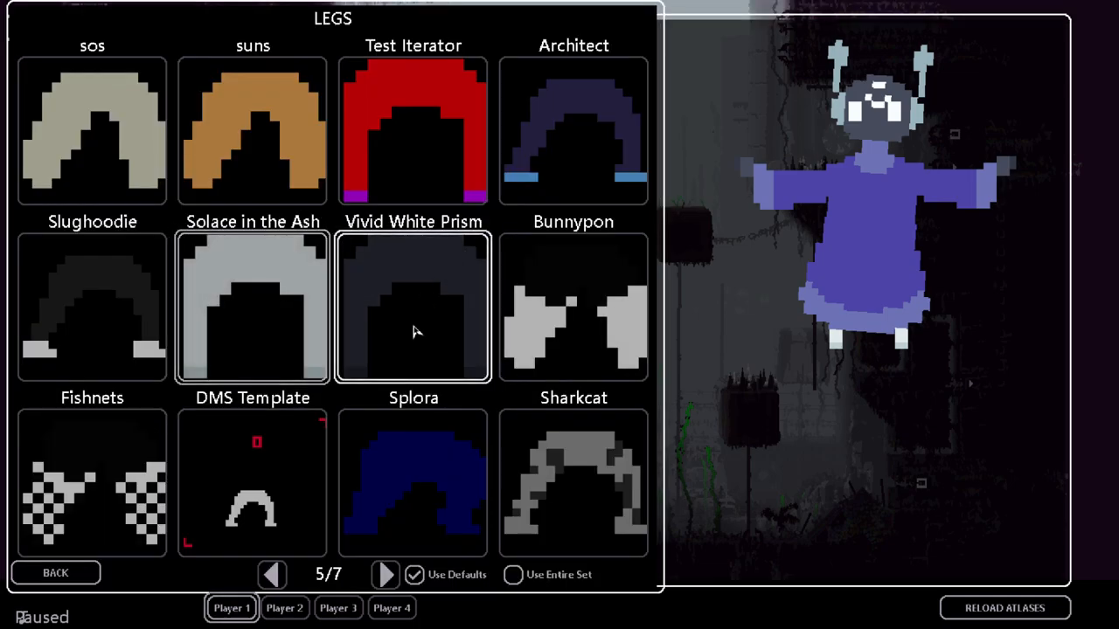
{"action": "left_click", "coordinate": [56, 573]}
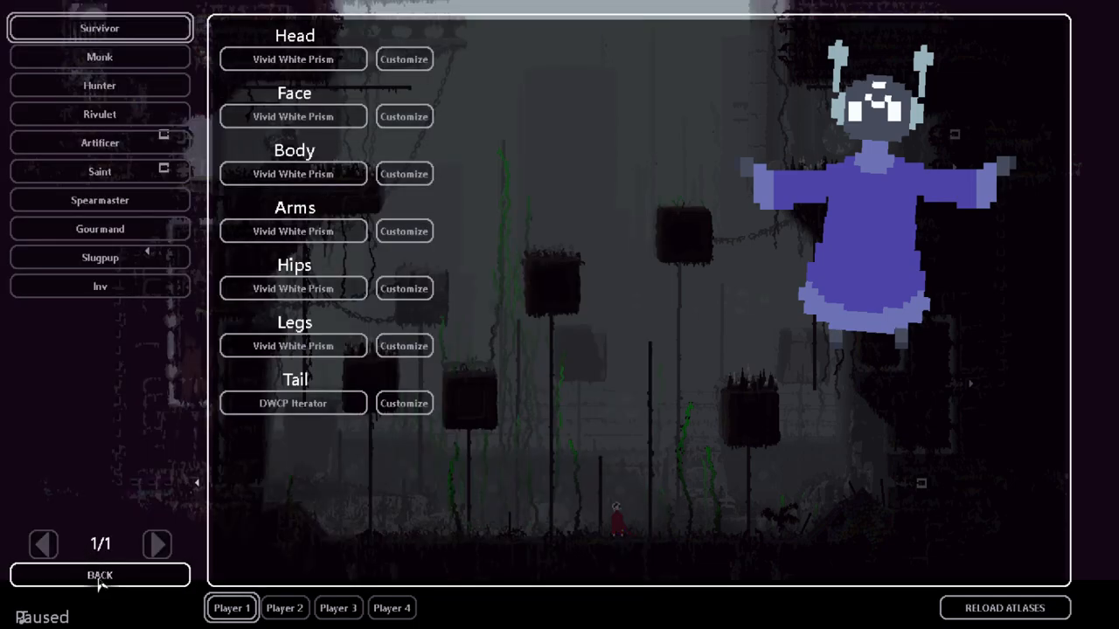
{"action": "left_click", "coordinate": [100, 575]}
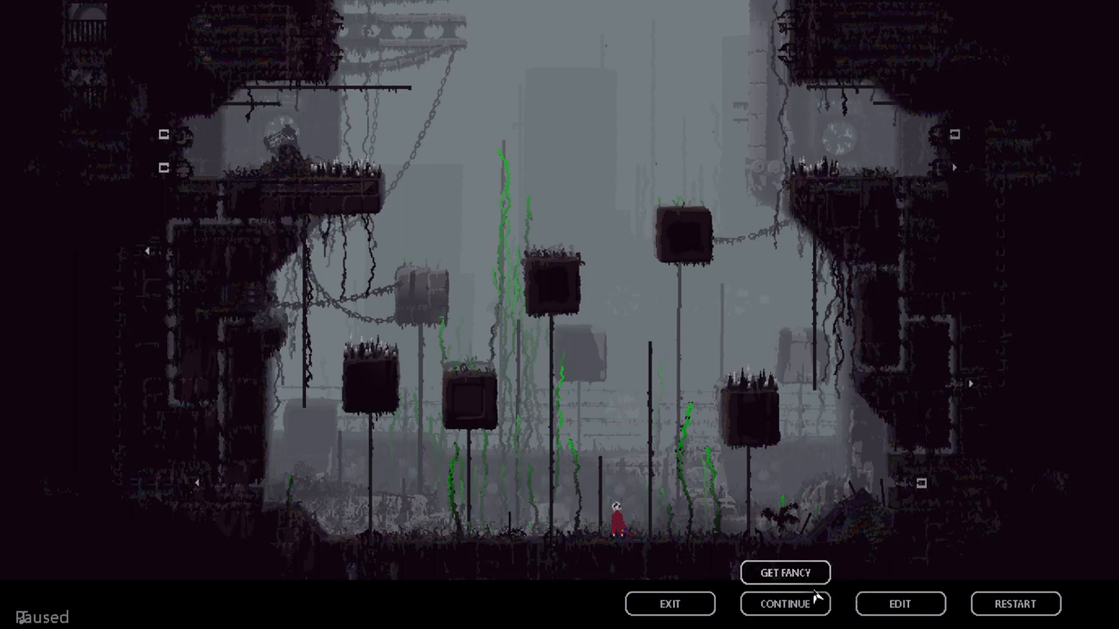
Step: Reopen the Get Fancy skin customization from the pause menu
{"action": "left_click", "coordinate": [785, 605]}
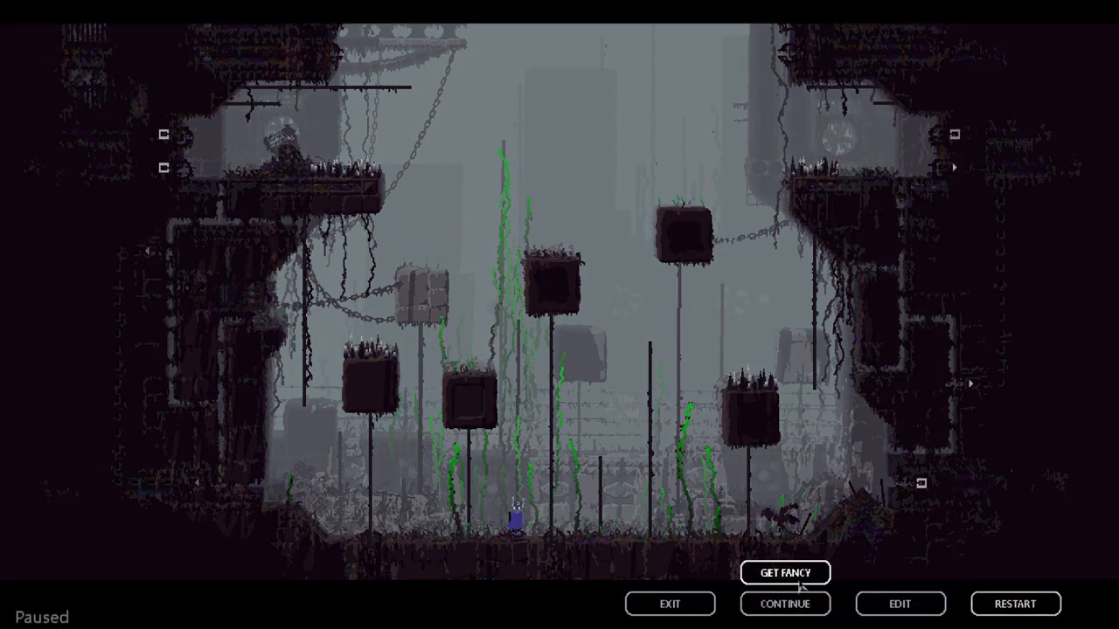
Step: Give the body, face and head the SitA (Corrupted) skin in Get Fancy
{"action": "left_click", "coordinate": [783, 573]}
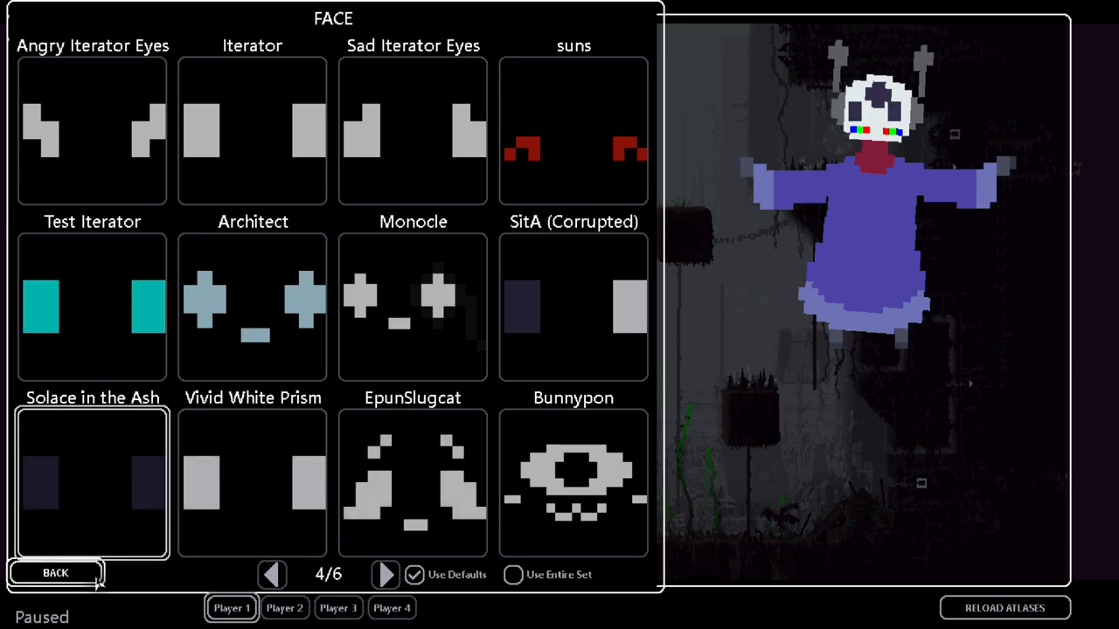
{"action": "left_click", "coordinate": [384, 573]}
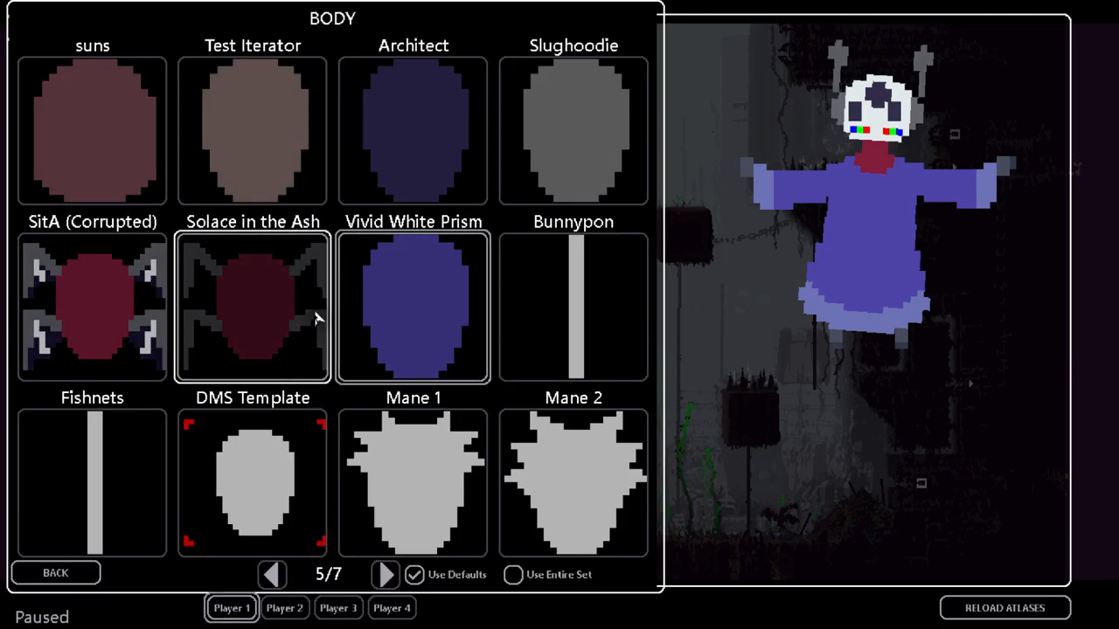
{"action": "left_click", "coordinate": [91, 306]}
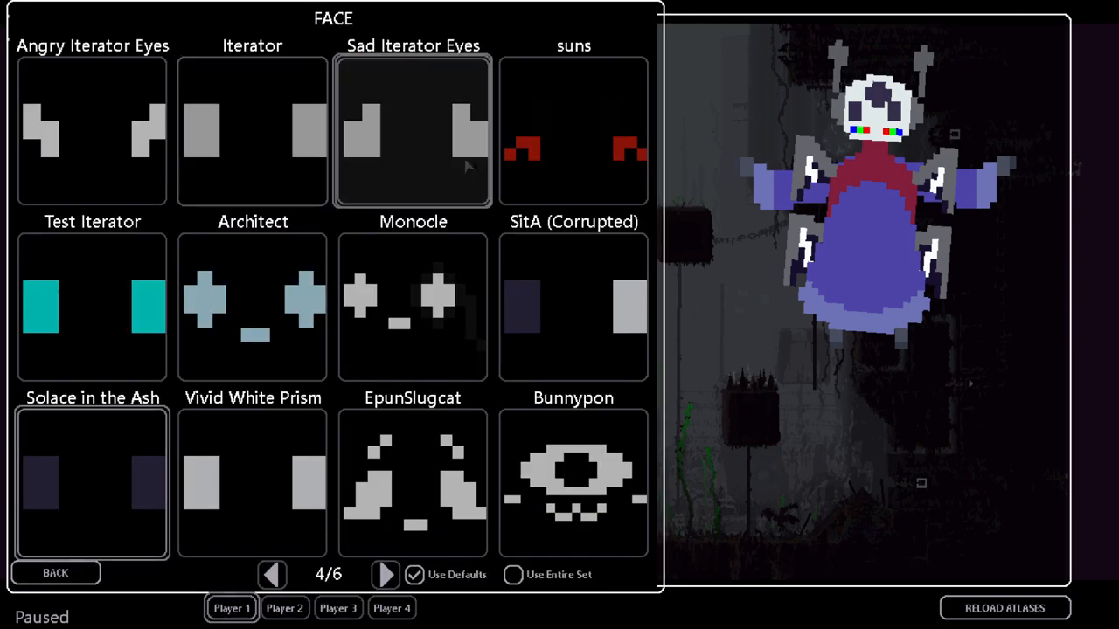
{"action": "left_click", "coordinate": [56, 574]}
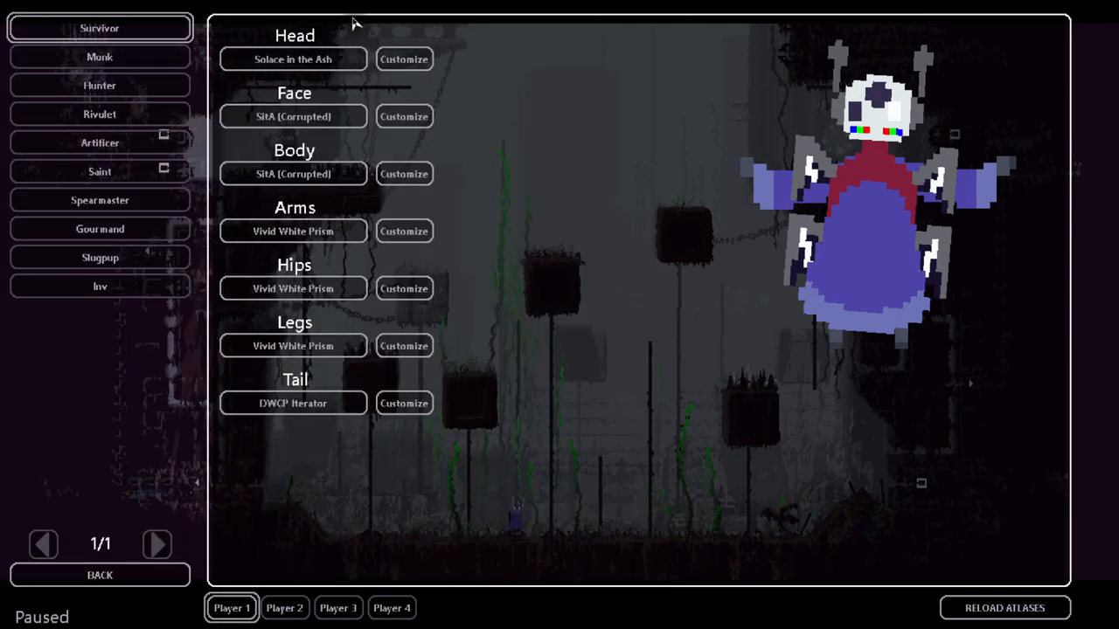
{"action": "left_click", "coordinate": [404, 59]}
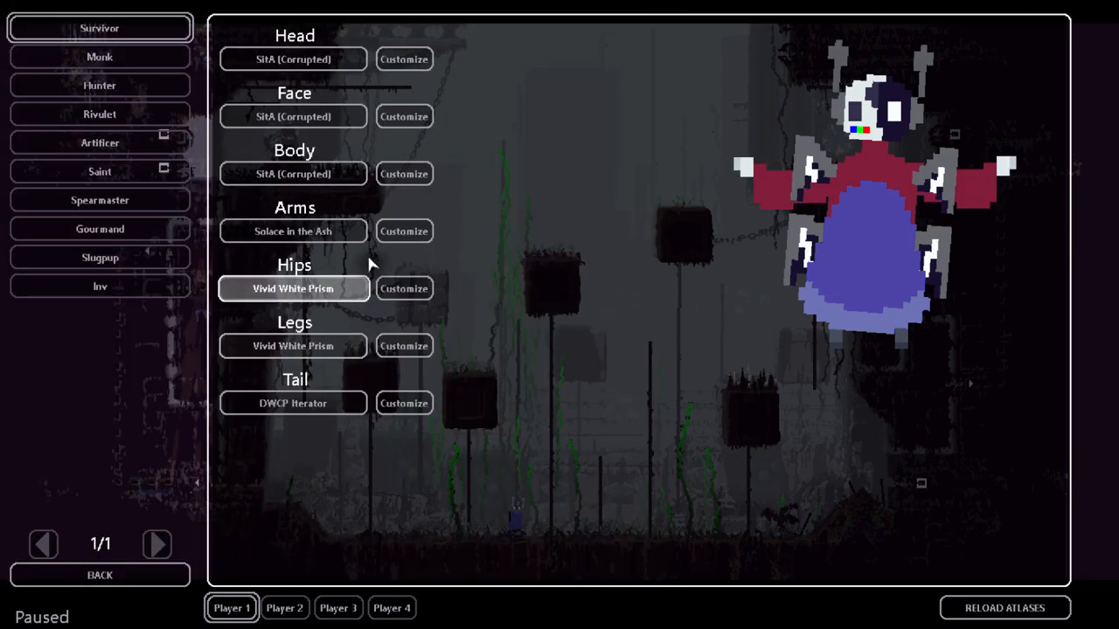
Step: Set hips to SitA (Corrupted), legs to Solace in the Ash, and return to the paused match
{"action": "left_click", "coordinate": [404, 288]}
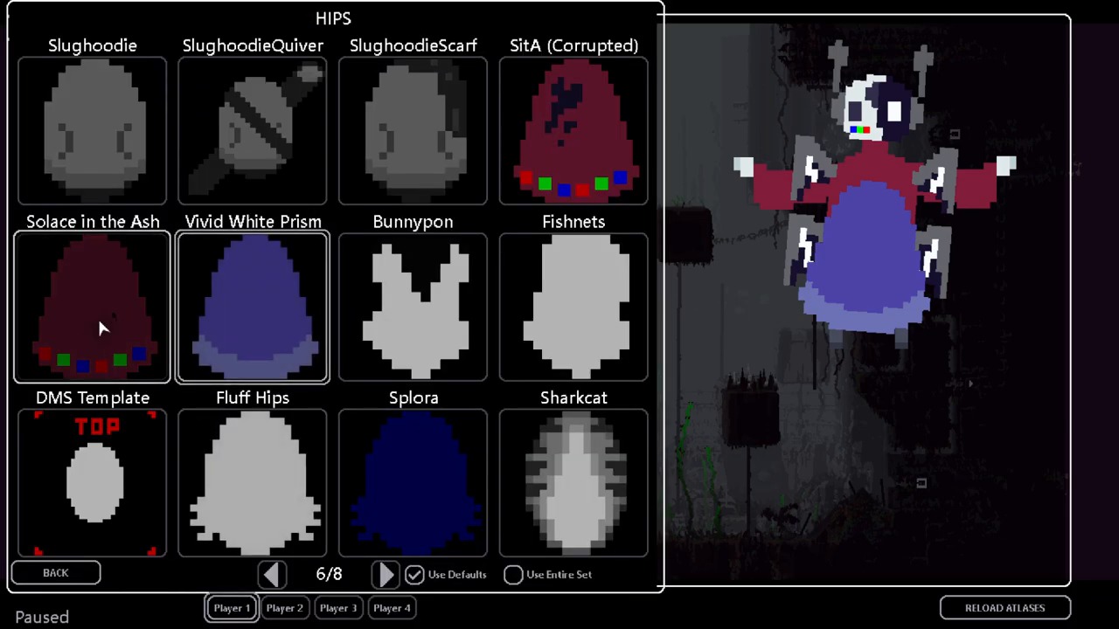
{"action": "left_click", "coordinate": [91, 480]}
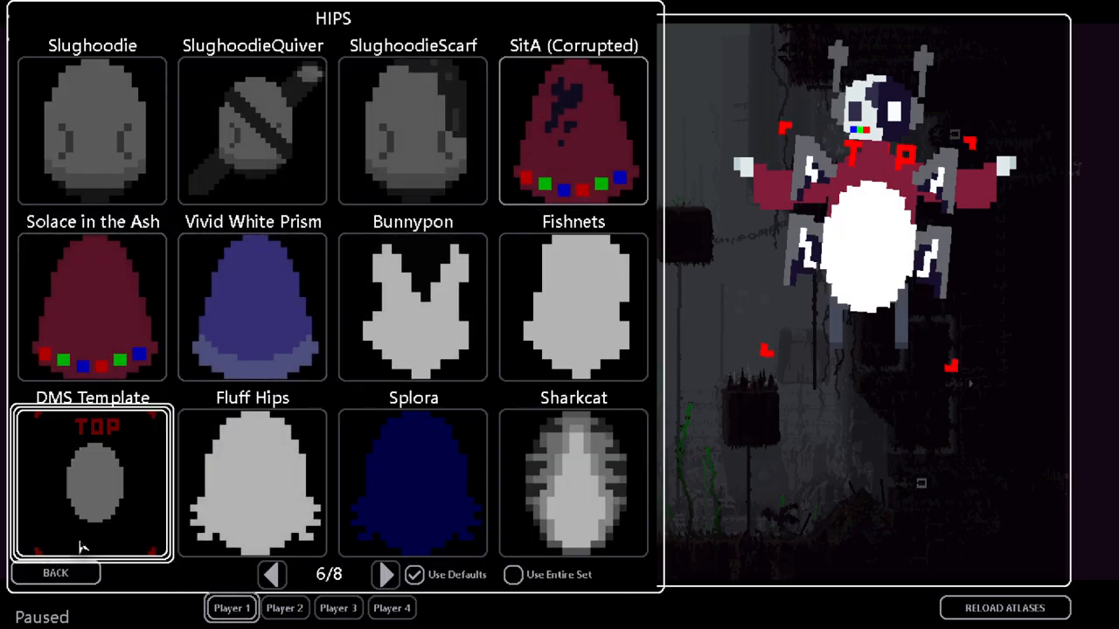
{"action": "left_click", "coordinate": [573, 131]}
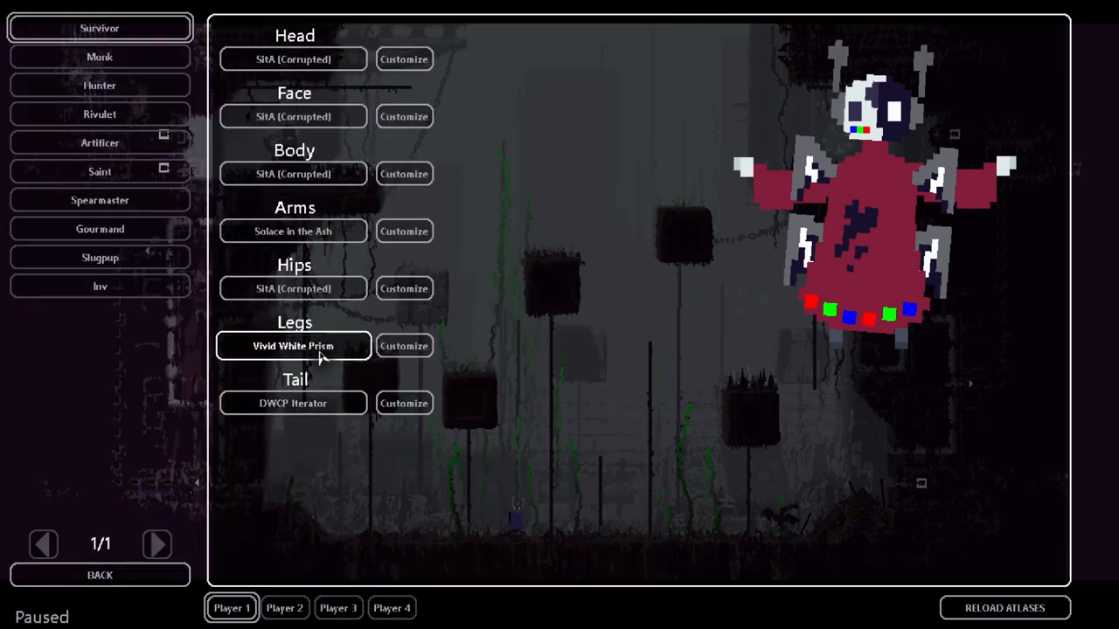
{"action": "left_click", "coordinate": [402, 346]}
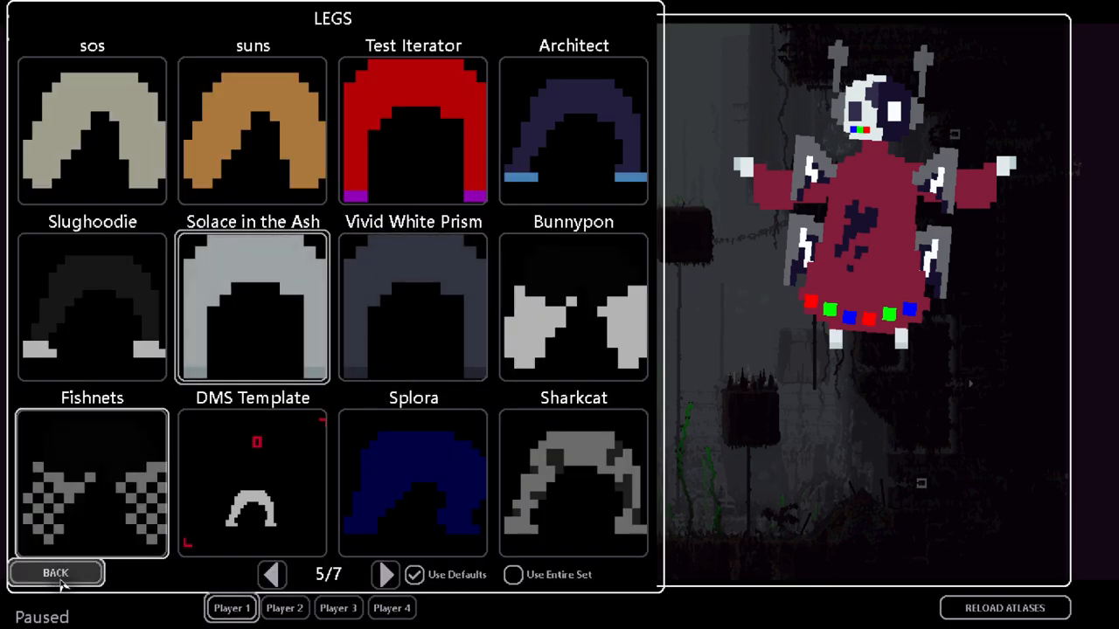
{"action": "left_click", "coordinate": [56, 573]}
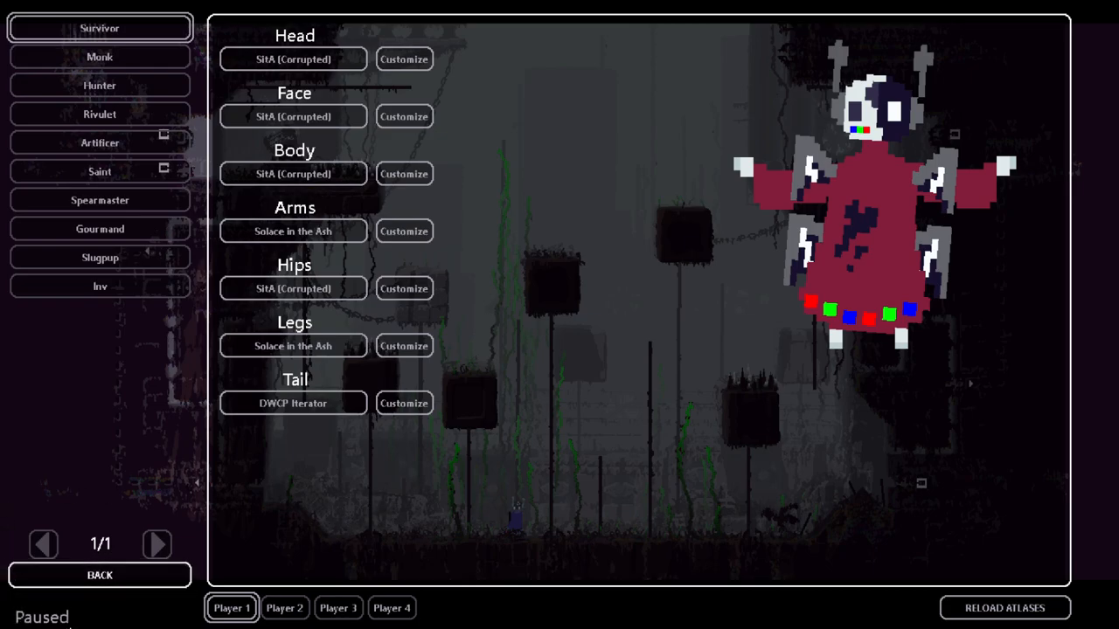
{"action": "mouse_move", "coordinate": [175, 505]}
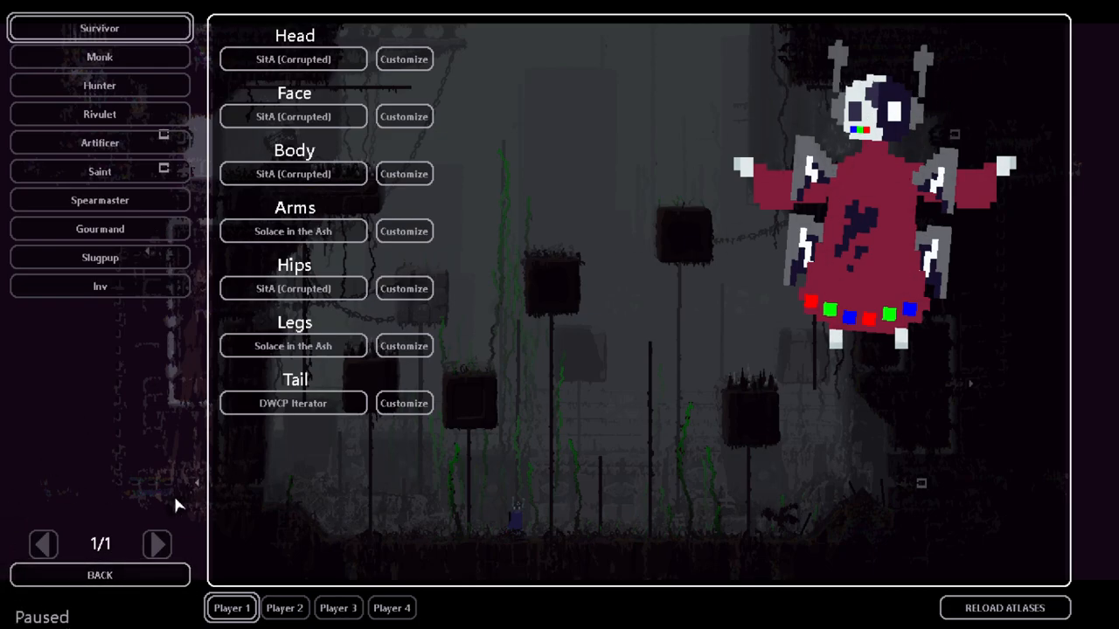
{"action": "left_click", "coordinate": [99, 575]}
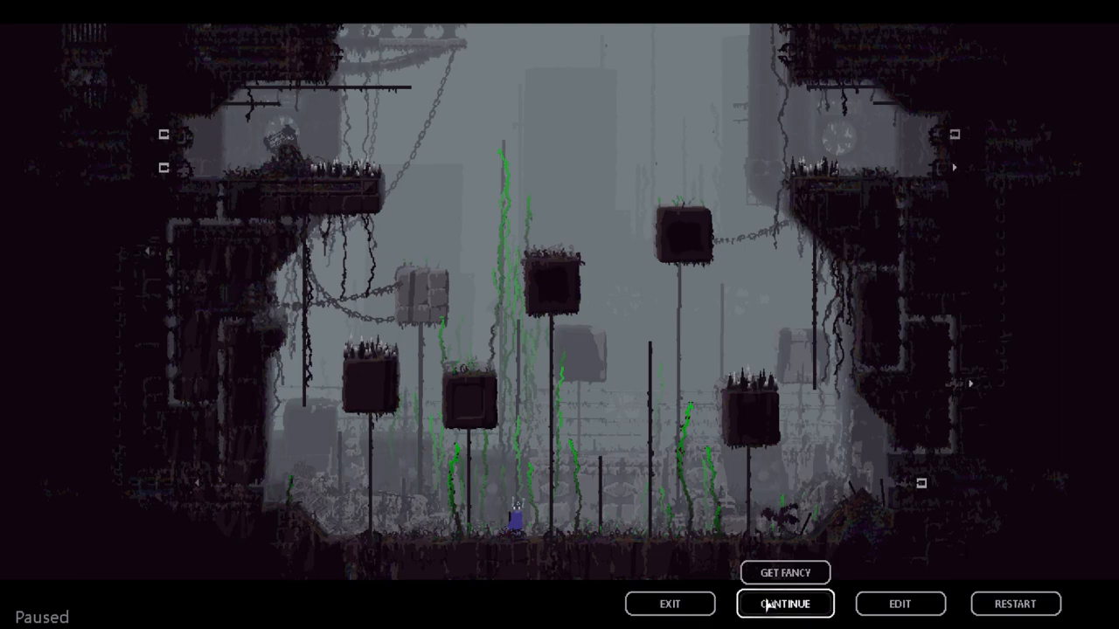
{"action": "left_click", "coordinate": [783, 604]}
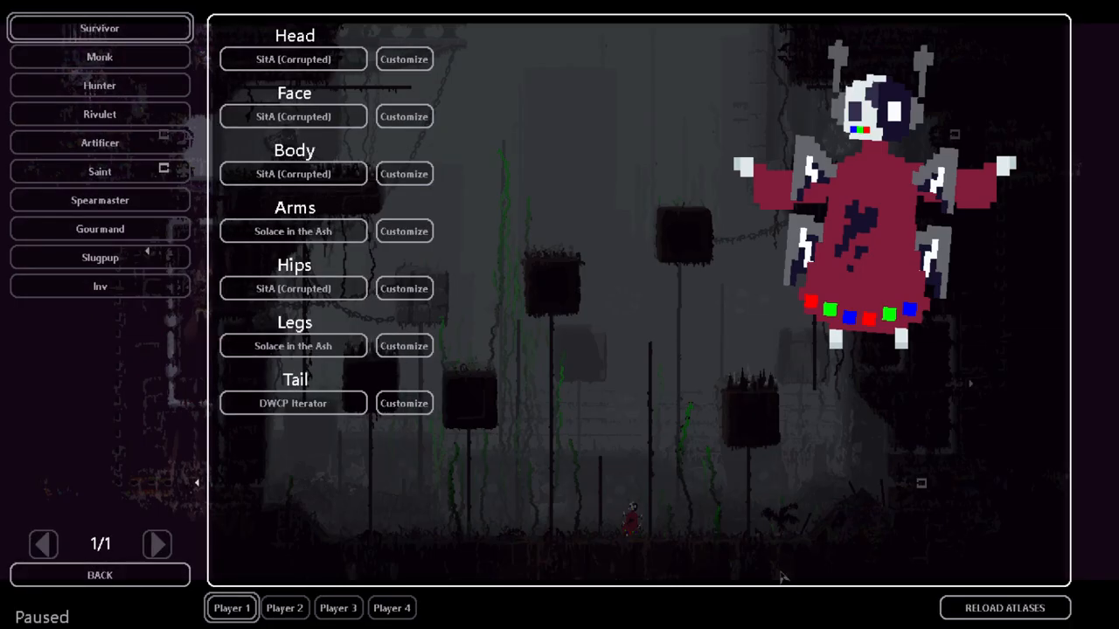
Step: Set face, body and hips to Solace in the Ash, then resume the arena match
{"action": "left_click", "coordinate": [404, 59]}
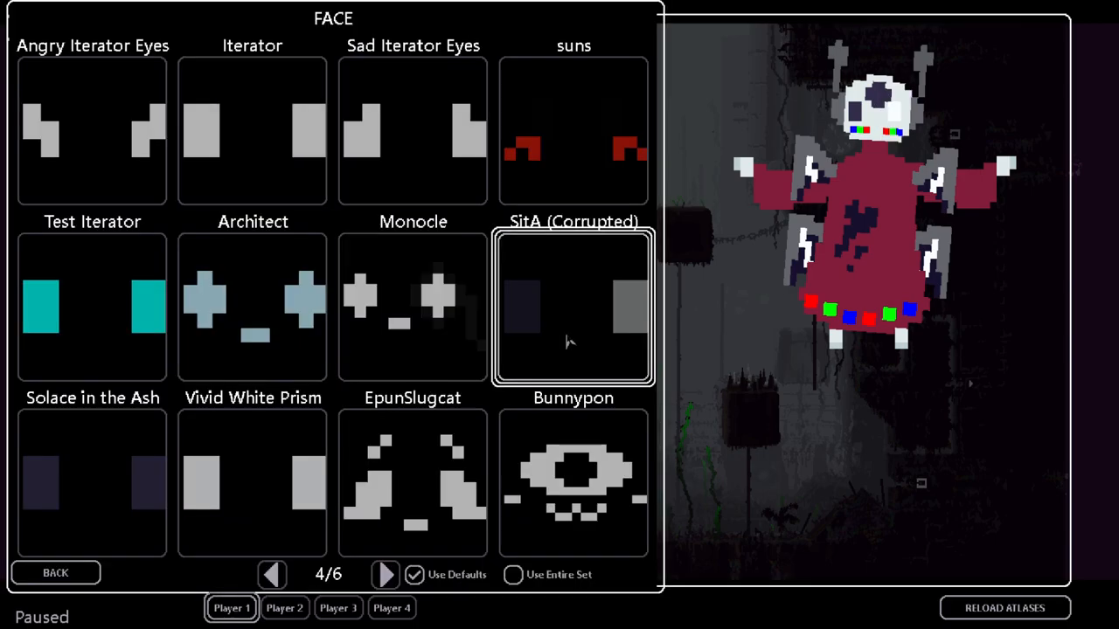
{"action": "left_click", "coordinate": [56, 573]}
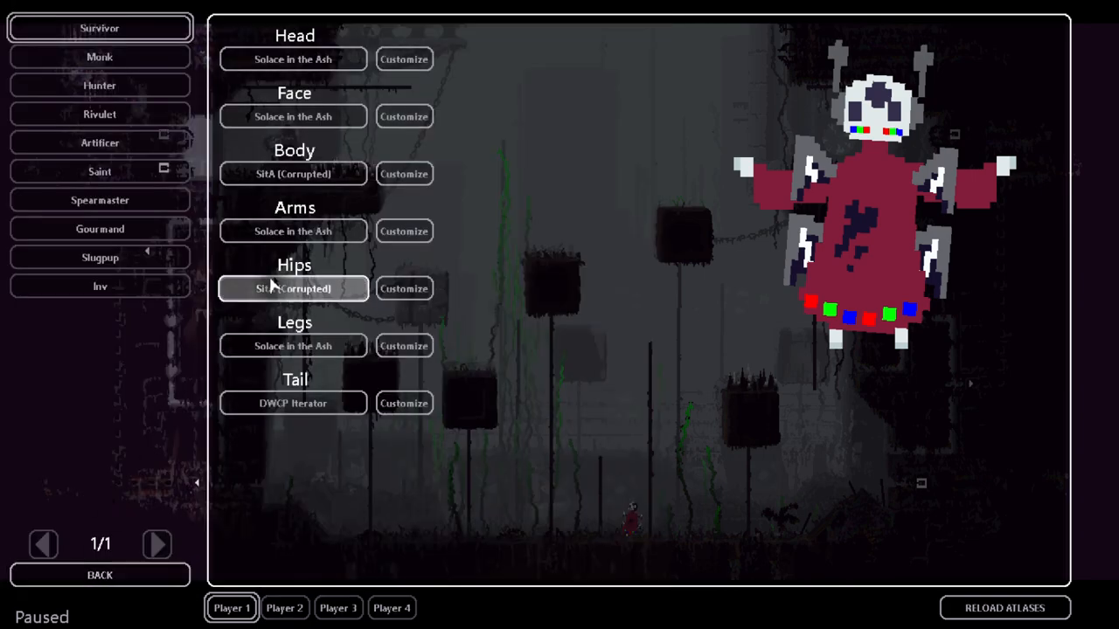
{"action": "left_click", "coordinate": [404, 173]}
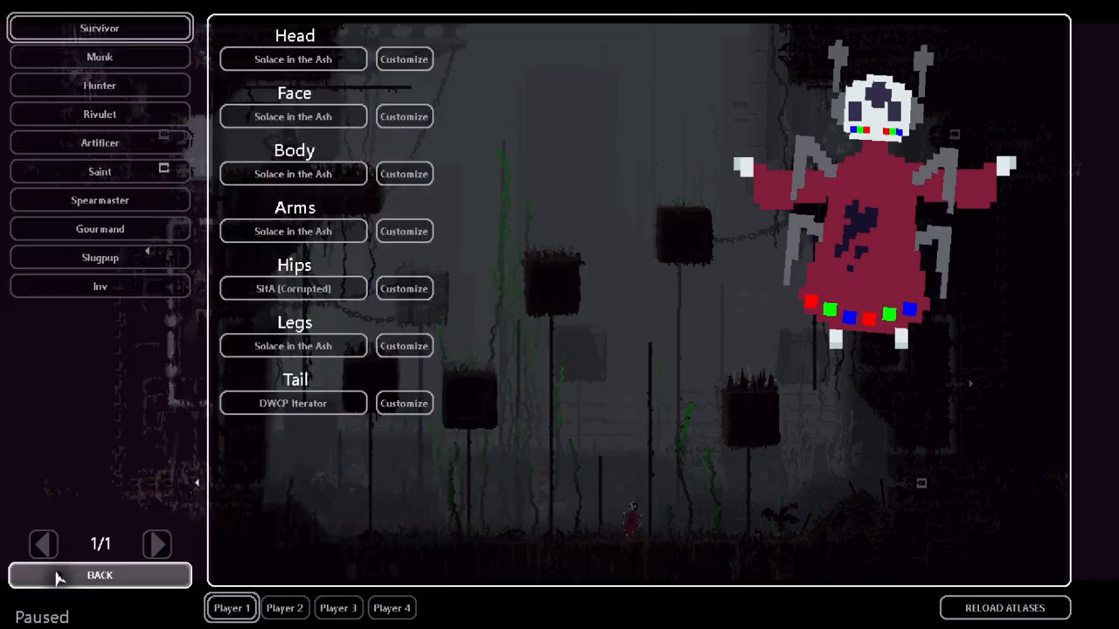
{"action": "left_click", "coordinate": [402, 288]}
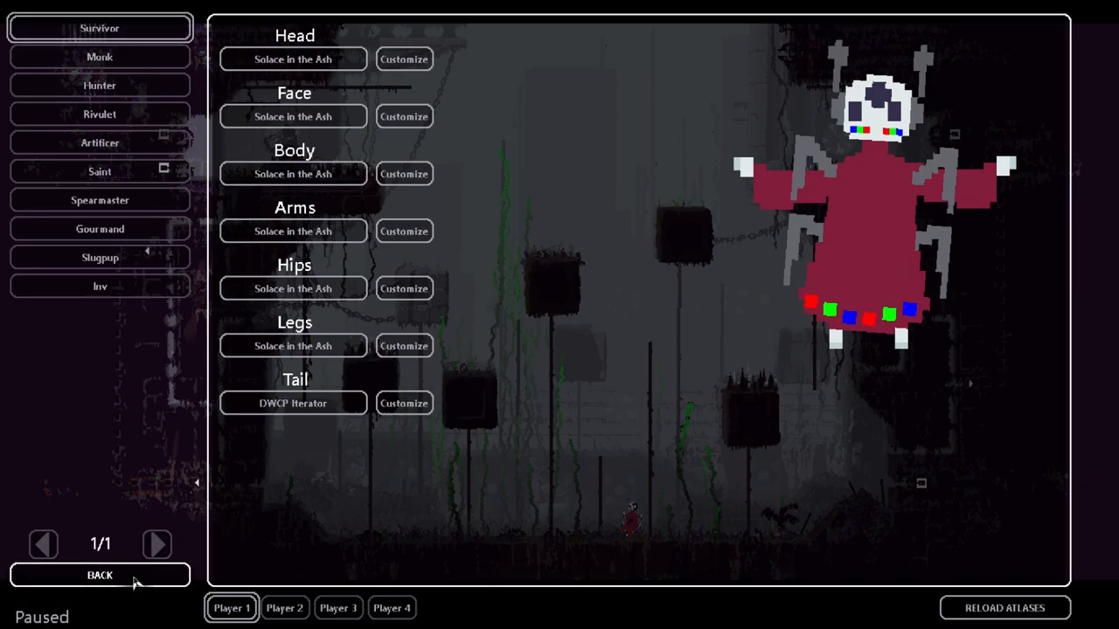
{"action": "left_click", "coordinate": [100, 575]}
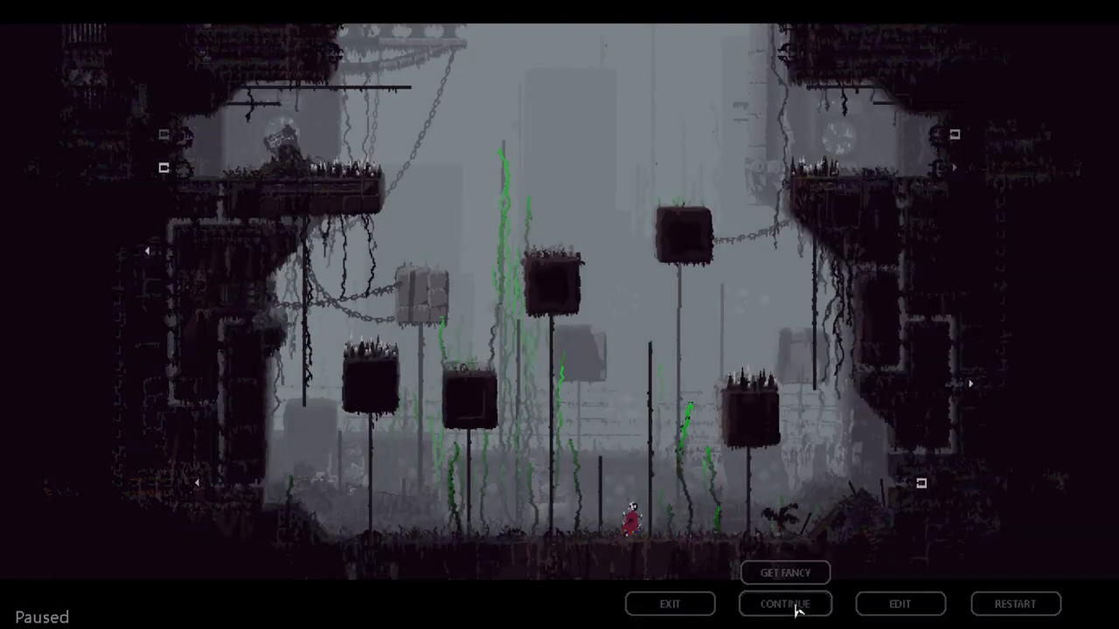
{"action": "left_click", "coordinate": [783, 605]}
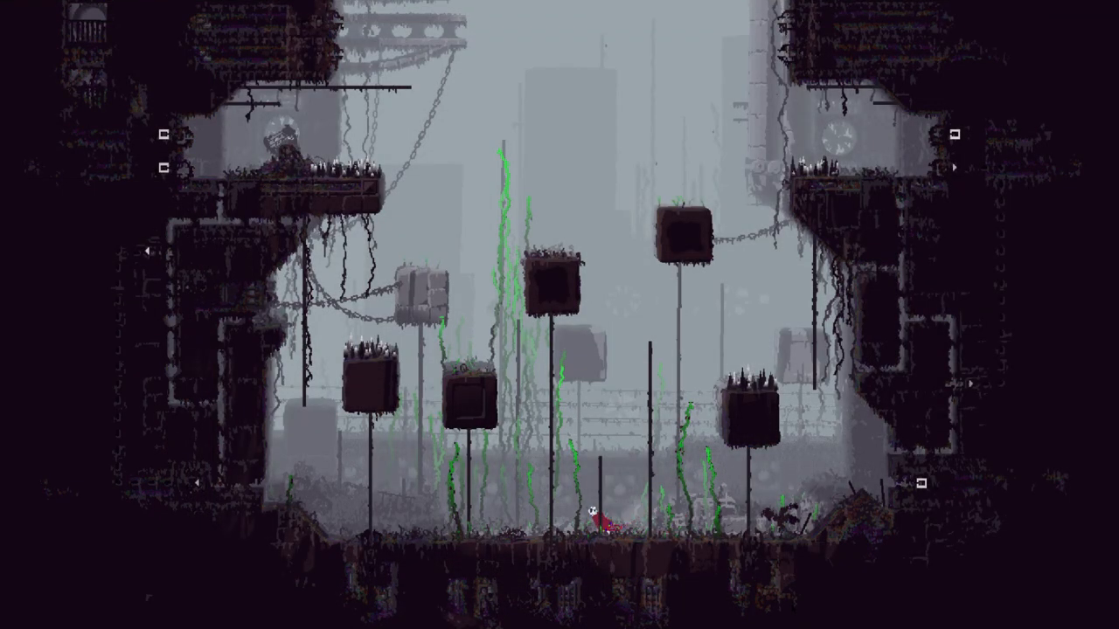